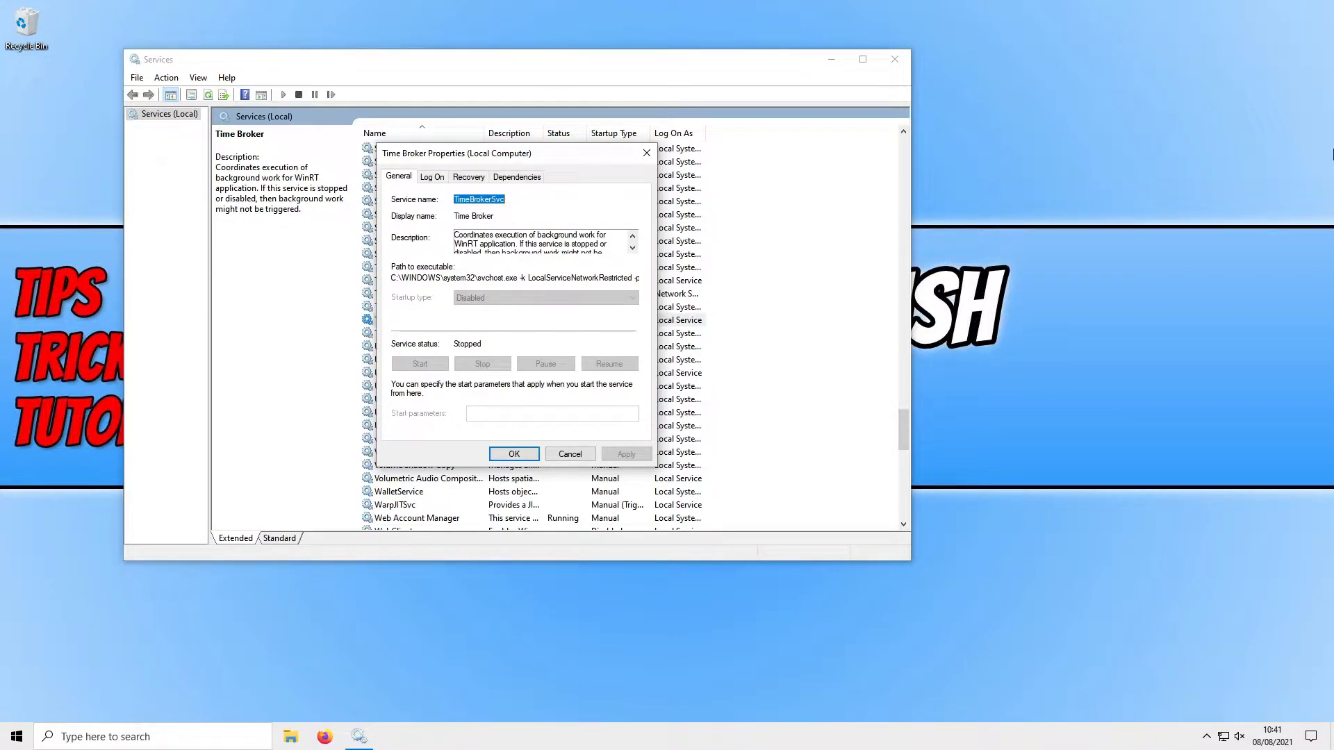
mouse_move(36, 597)
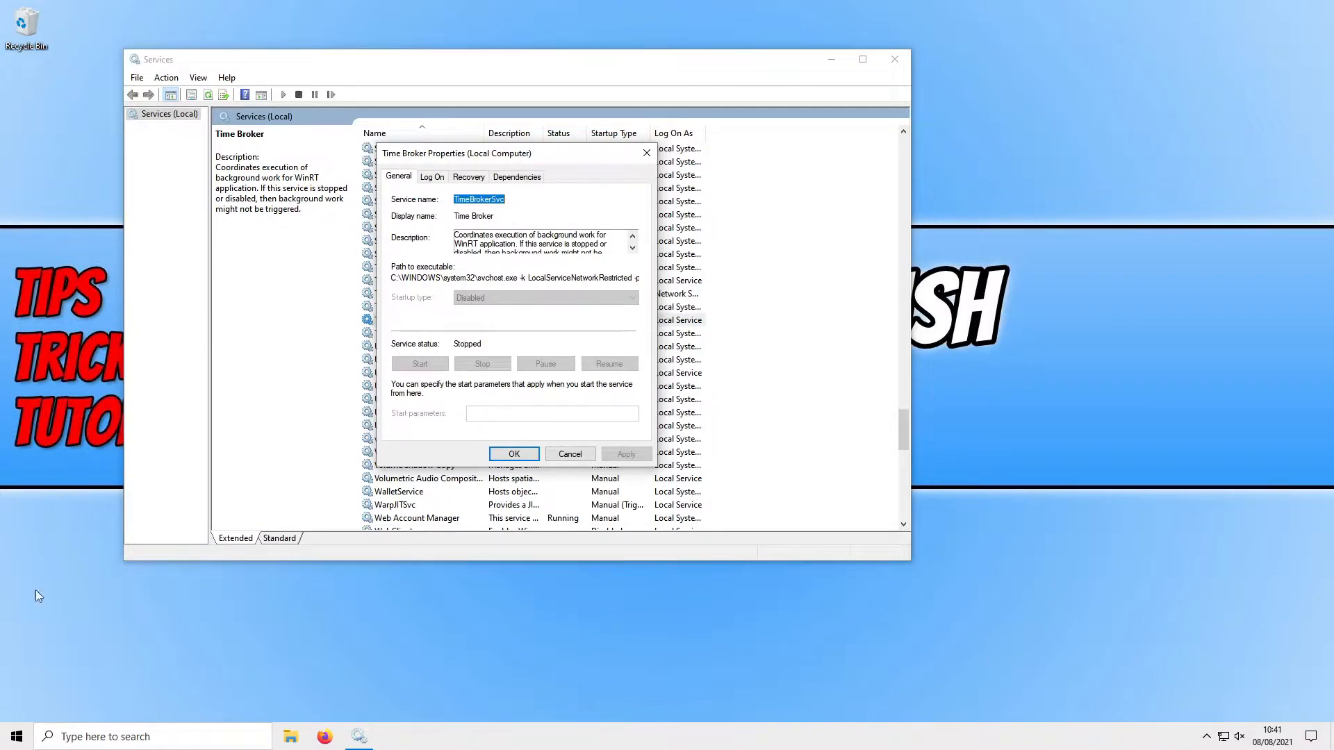
- Launch File Explorer from the taskbar, leaving Time Broker disabled and stopped
click(15, 736)
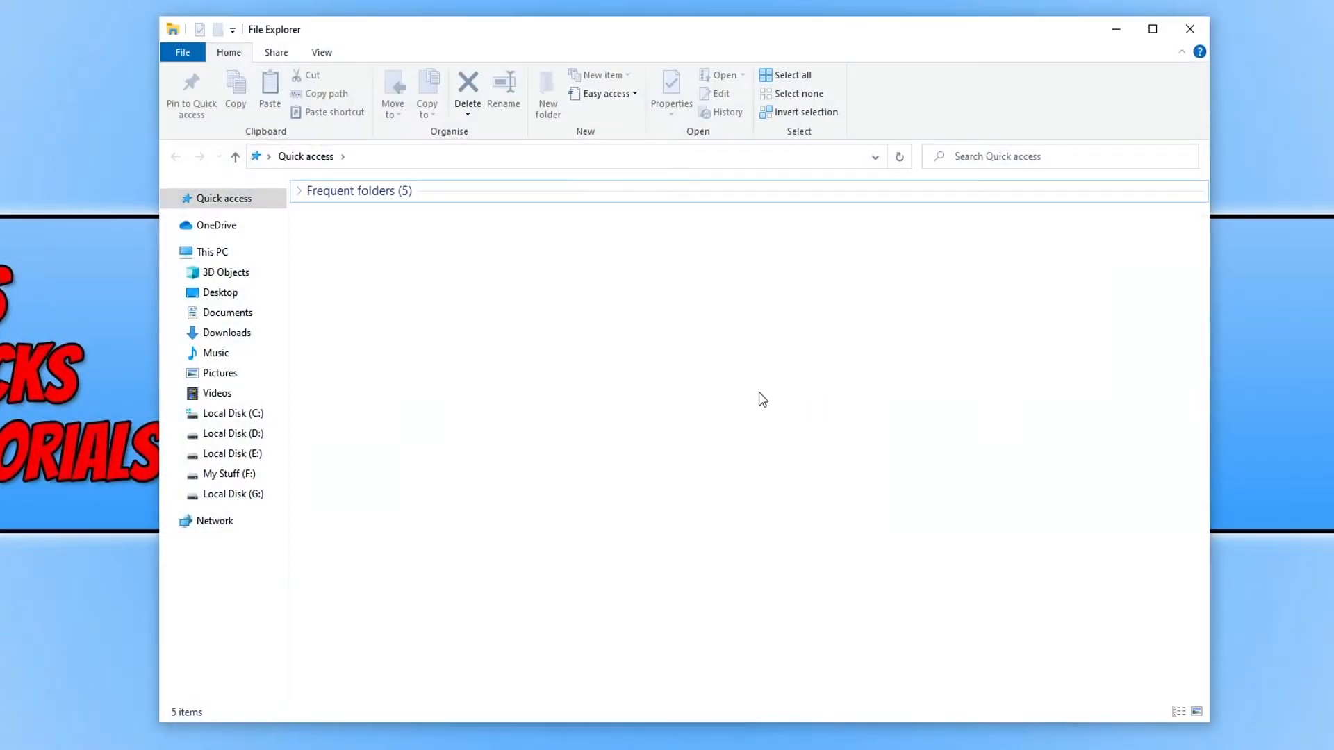
- Browse into C:\Windows\System32 and bring up the context menu for the ctfmon application
click(232, 413)
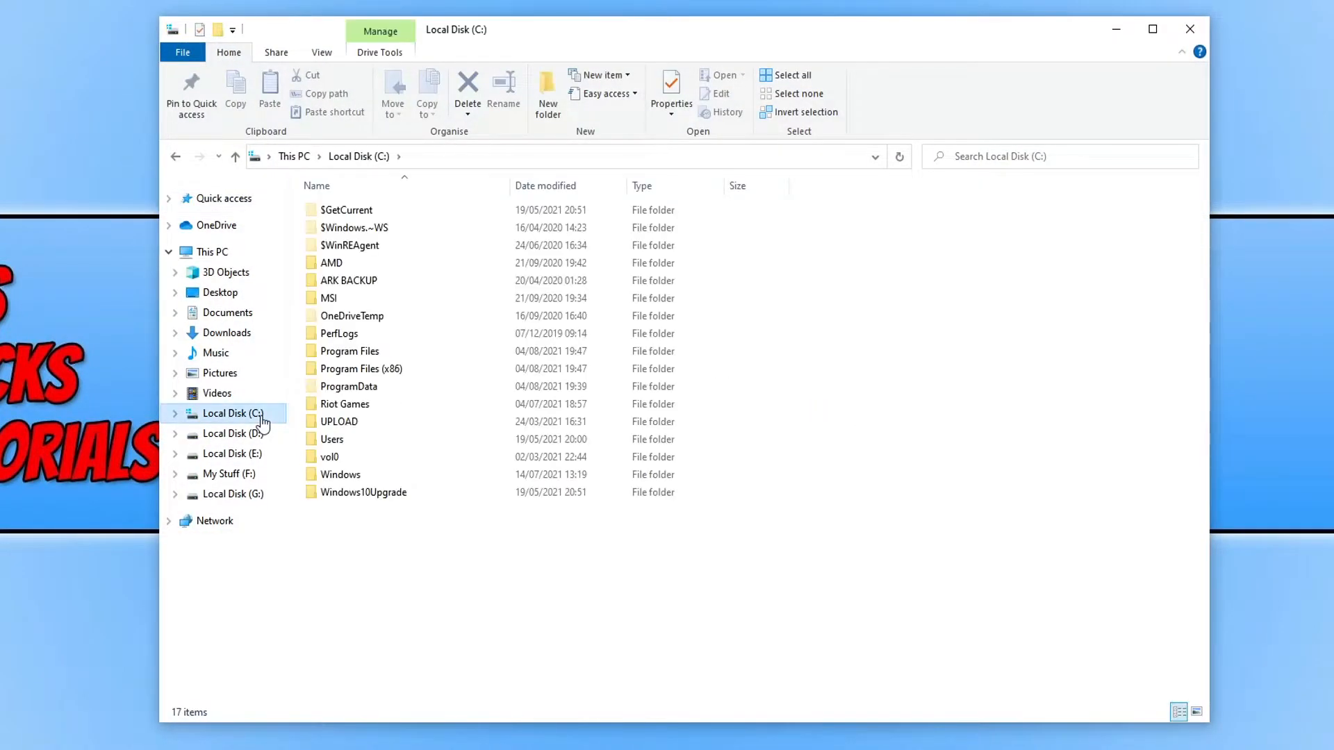
mouse_move(340, 475)
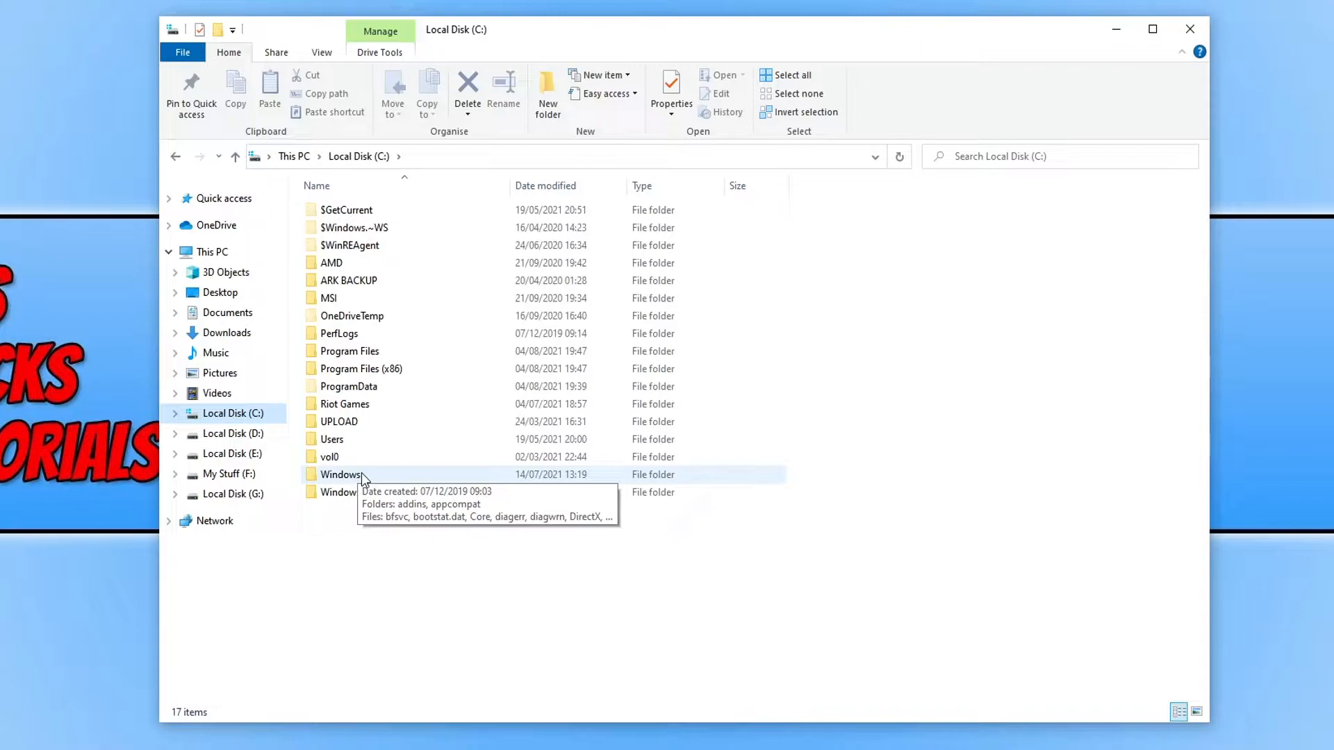
double_click(342, 475)
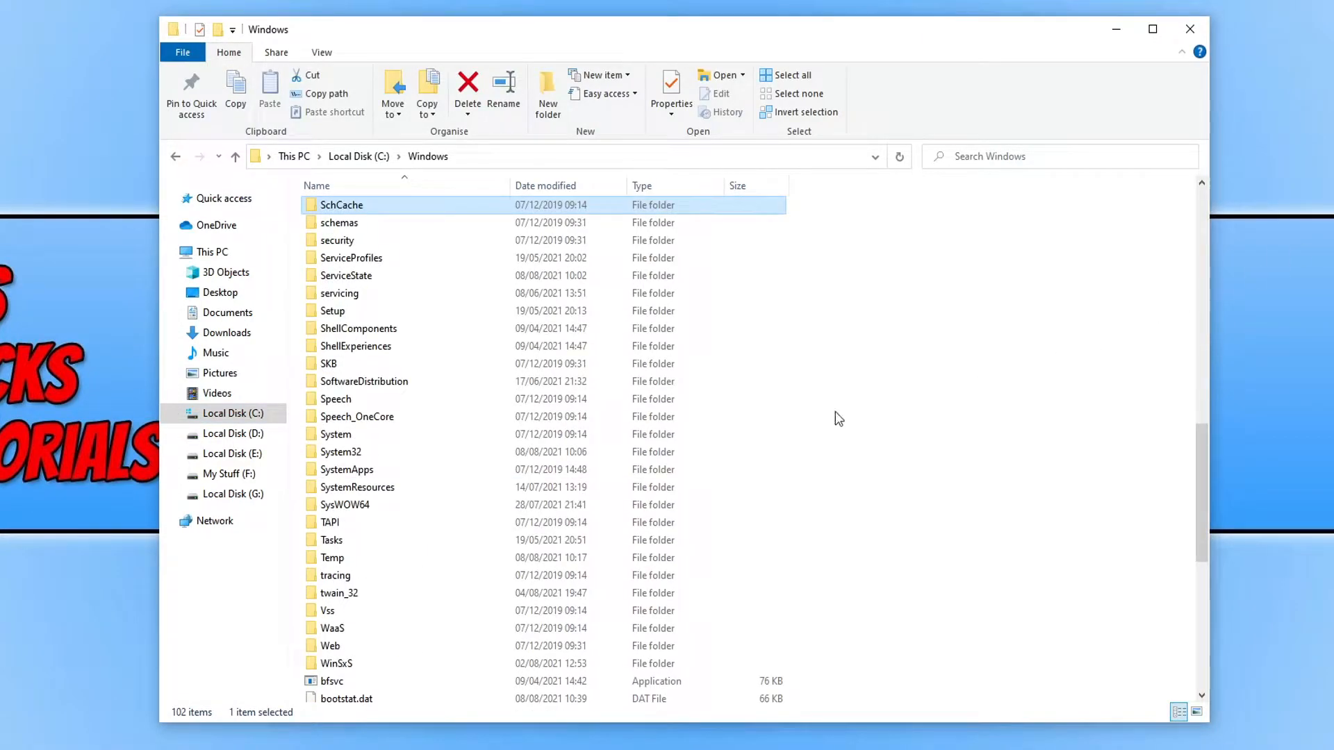
double_click(342, 434)
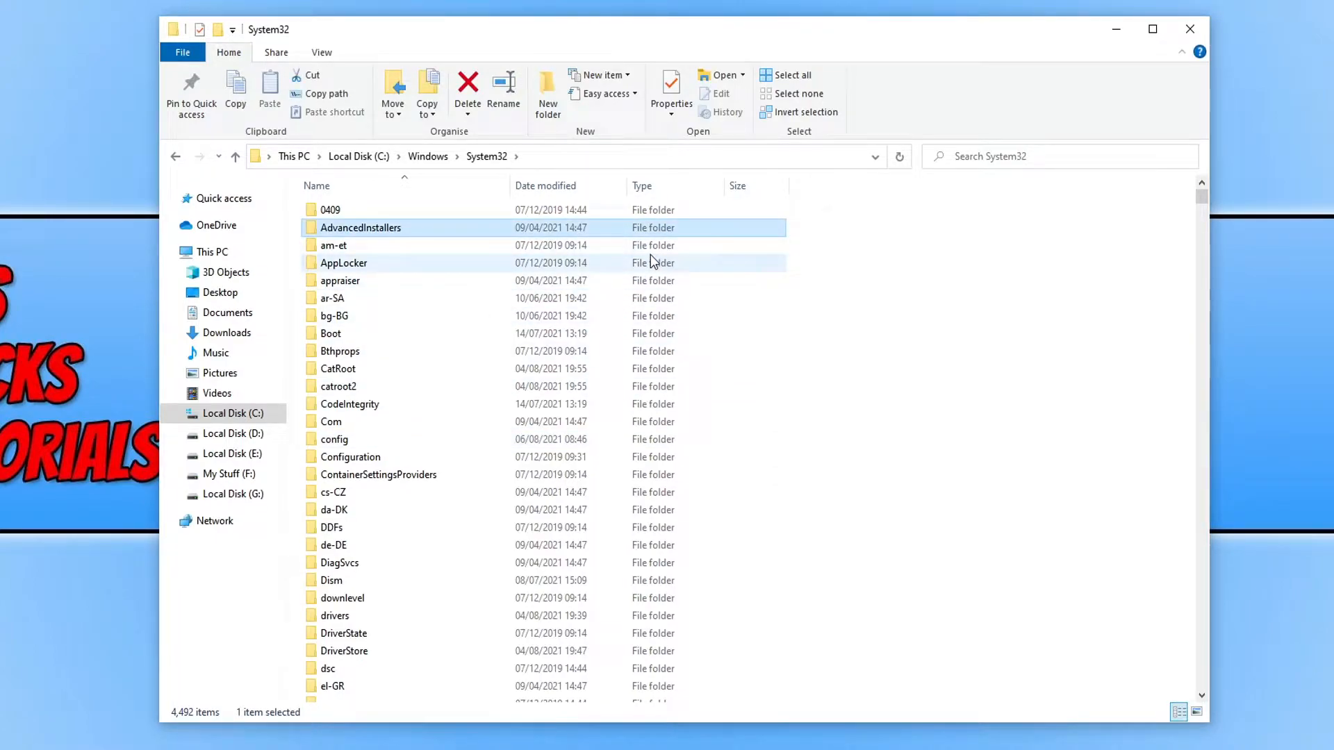
scroll(down, 3)
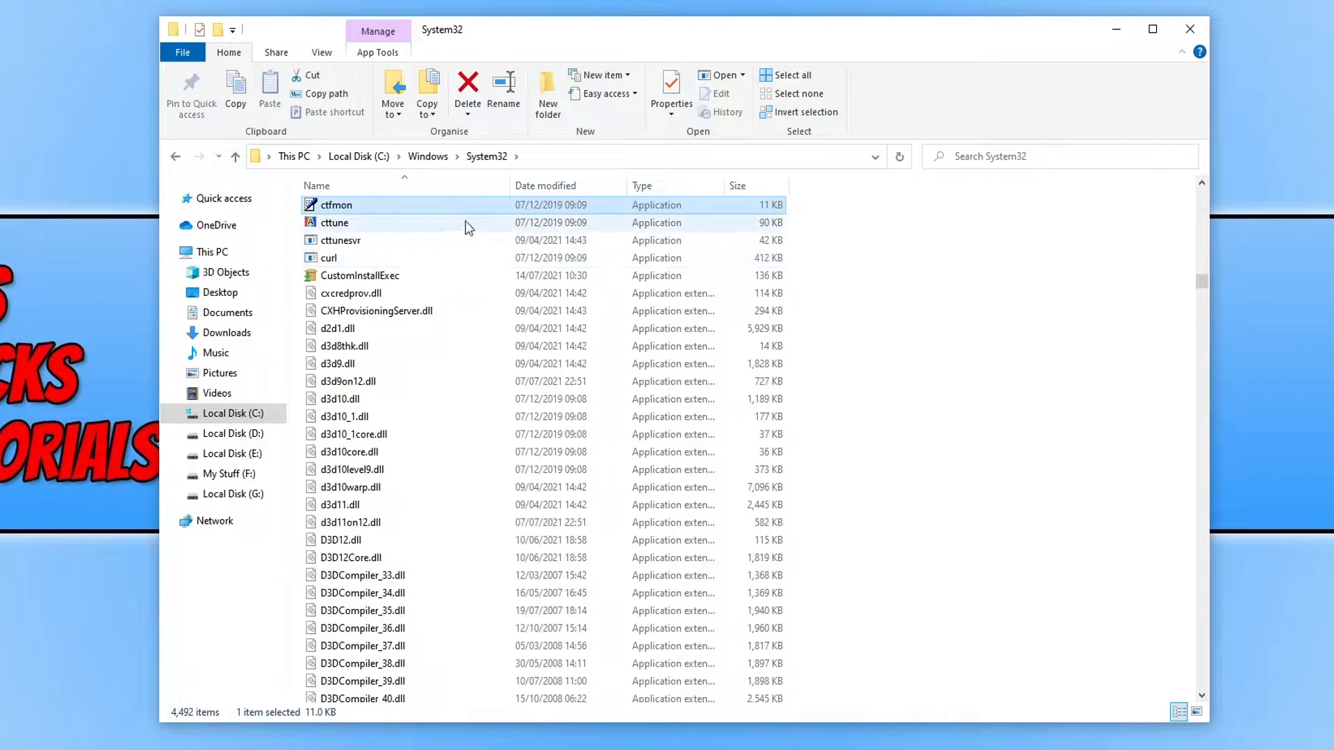
mouse_move(349, 226)
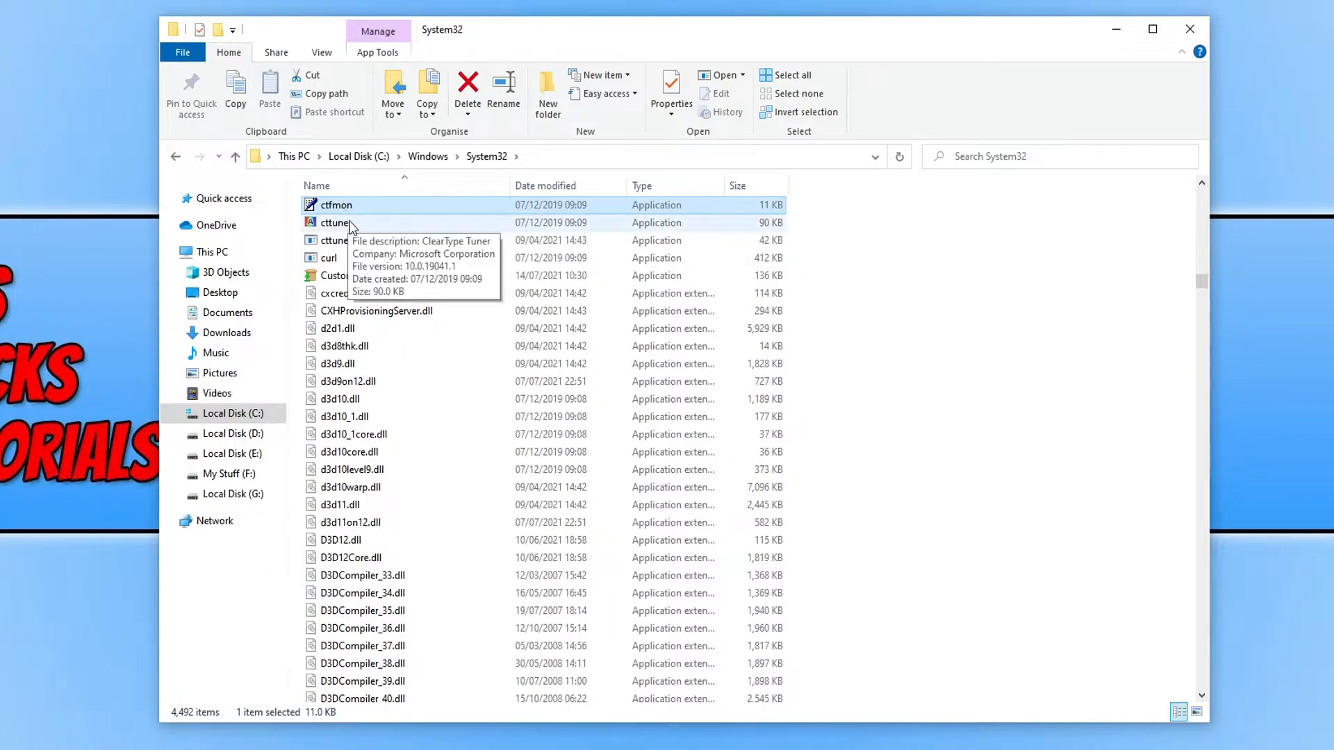
right_click(337, 206)
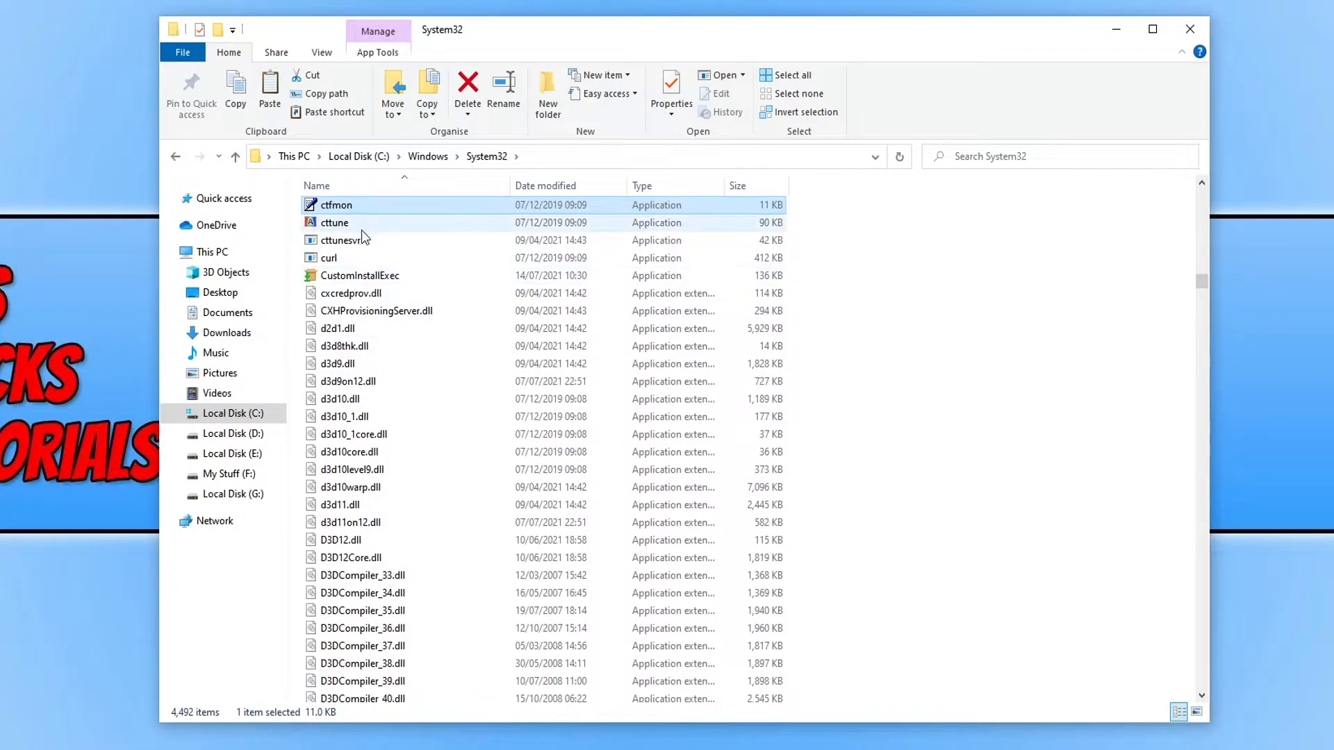
mouse_move(417, 223)
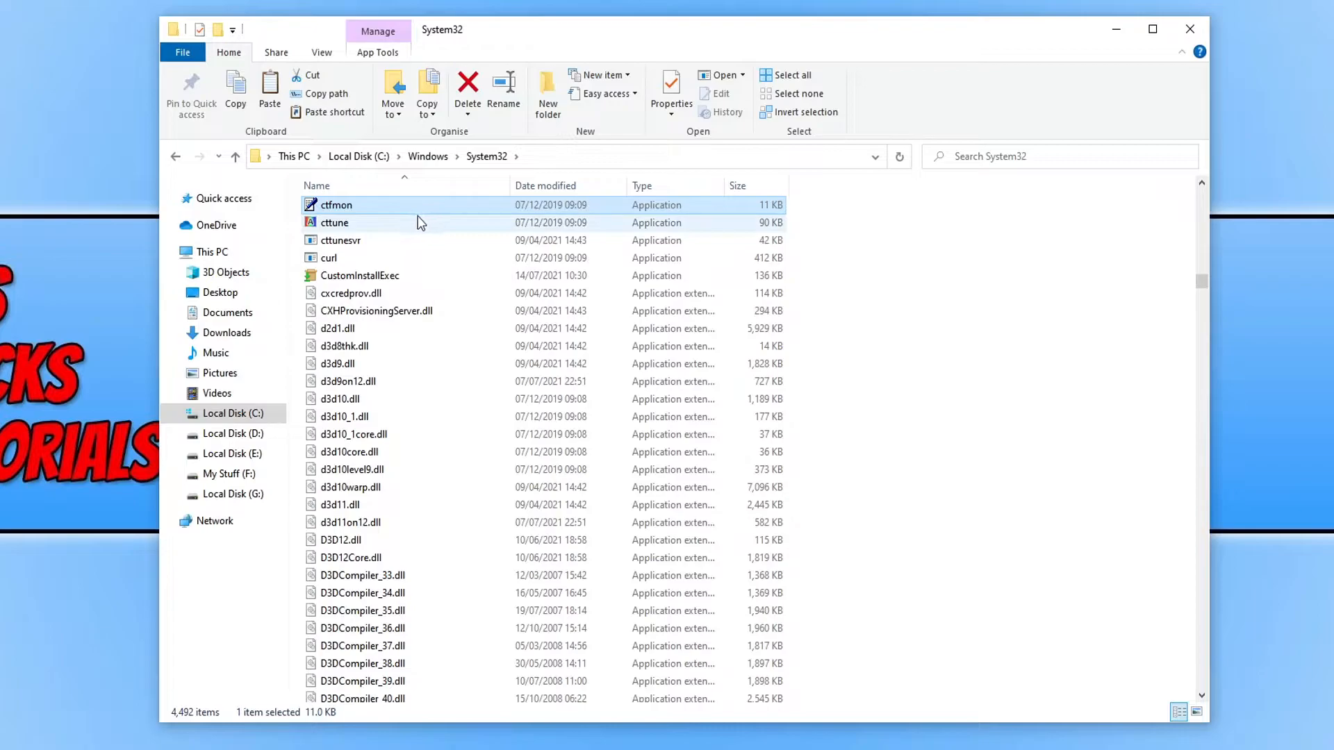
mouse_move(336, 205)
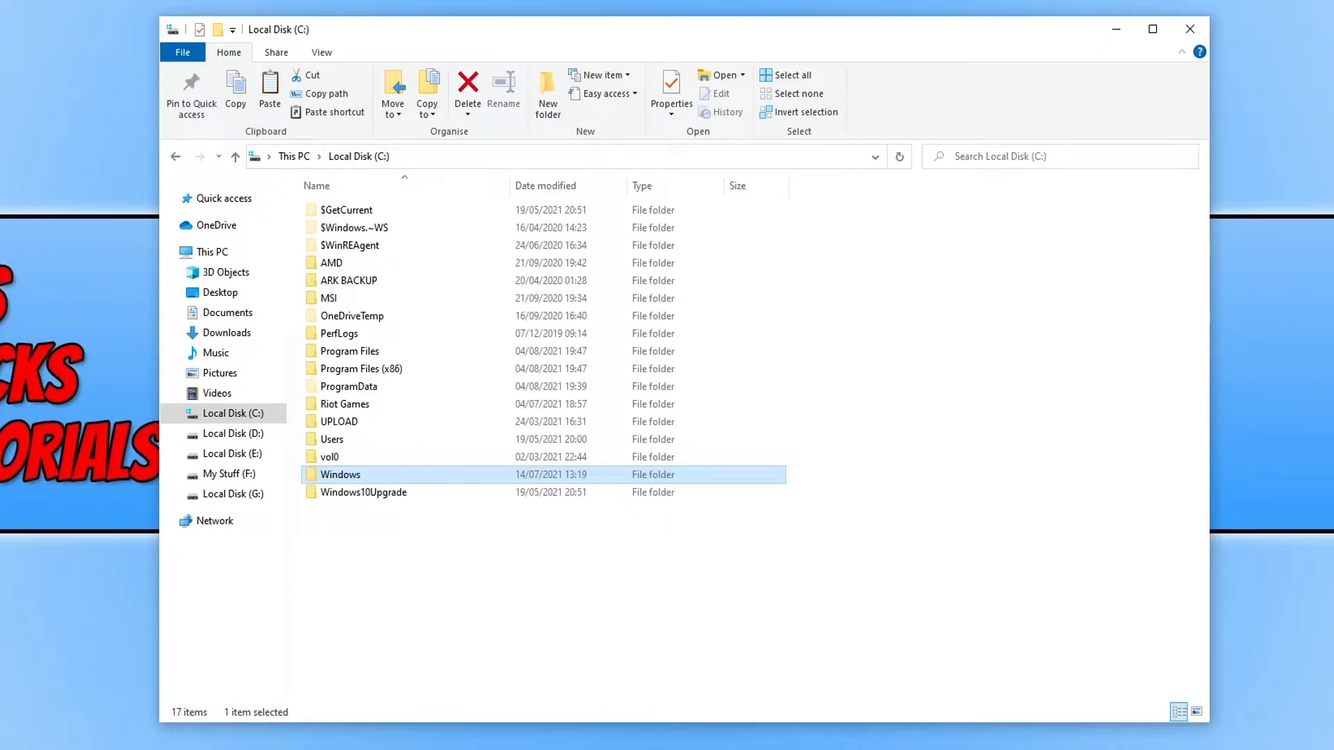
- Select ProgramData at the root of C: and show the View ribbon to confirm hidden items are visible
click(349, 386)
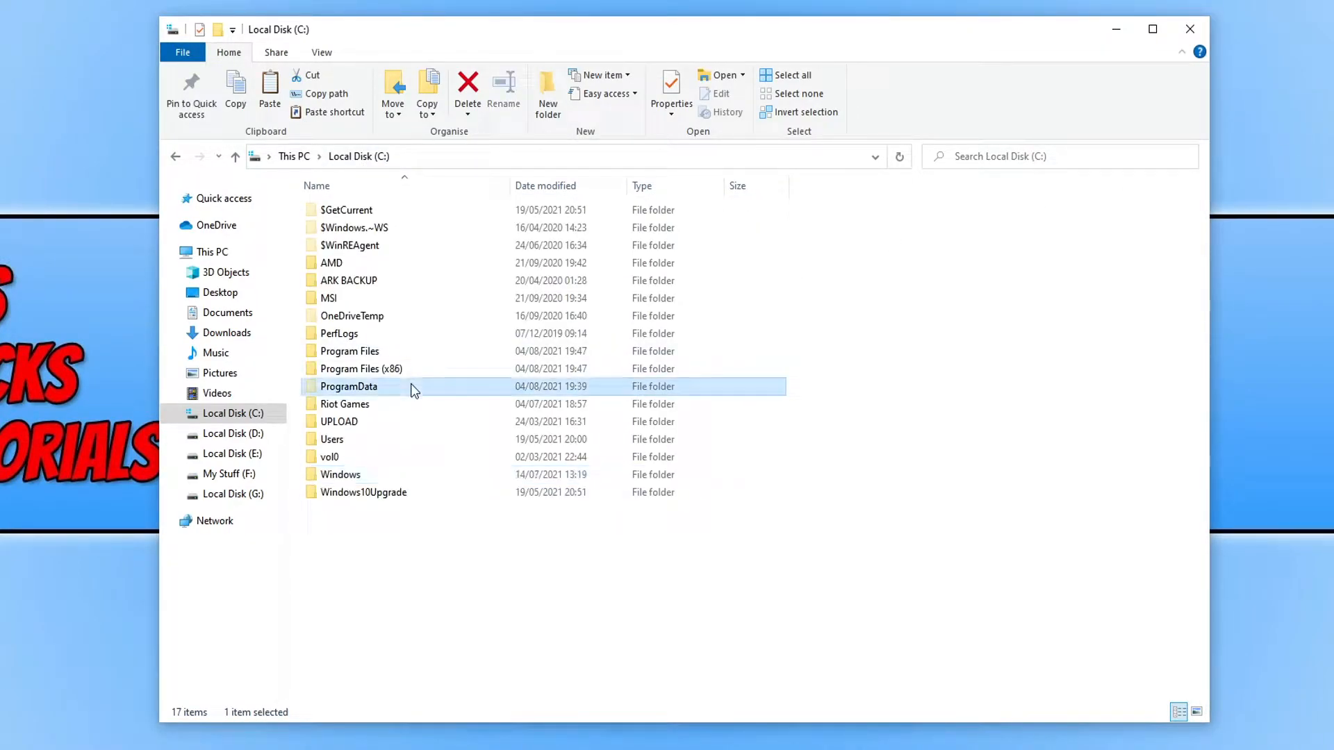
mouse_move(405, 396)
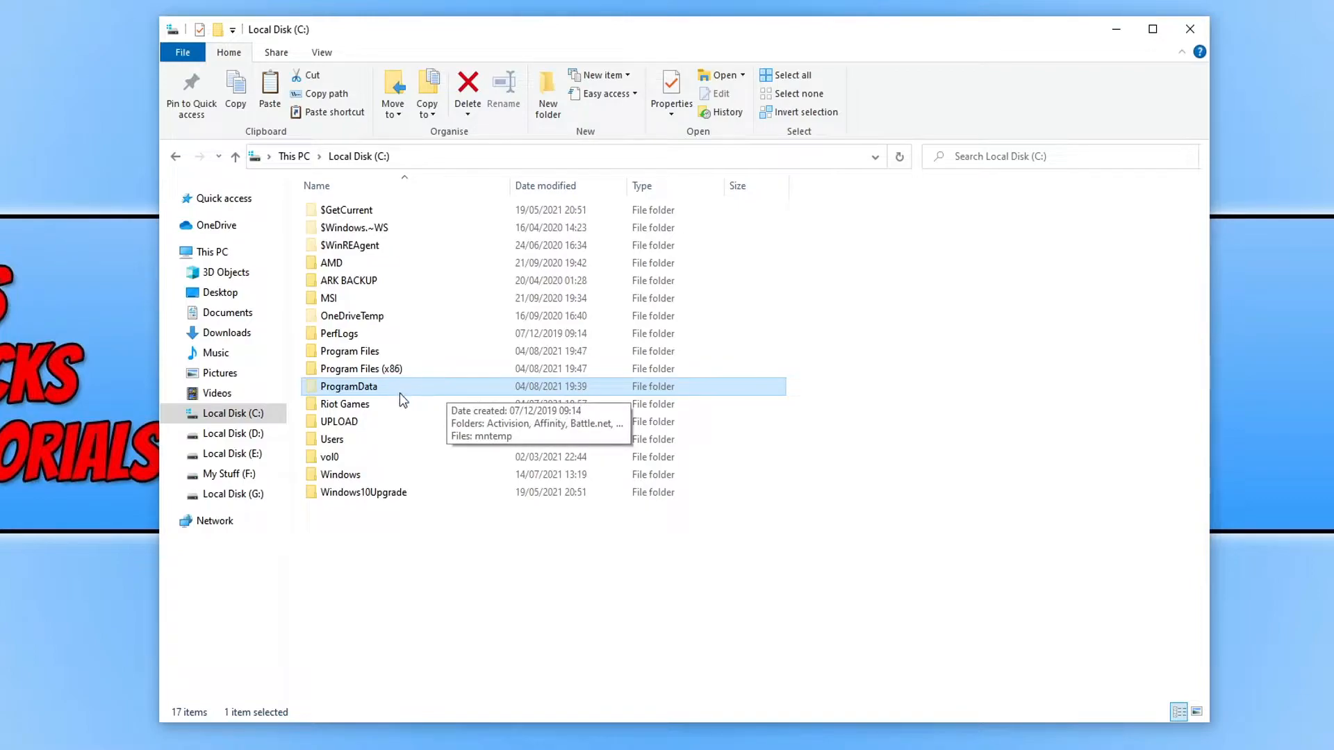
mouse_move(727, 115)
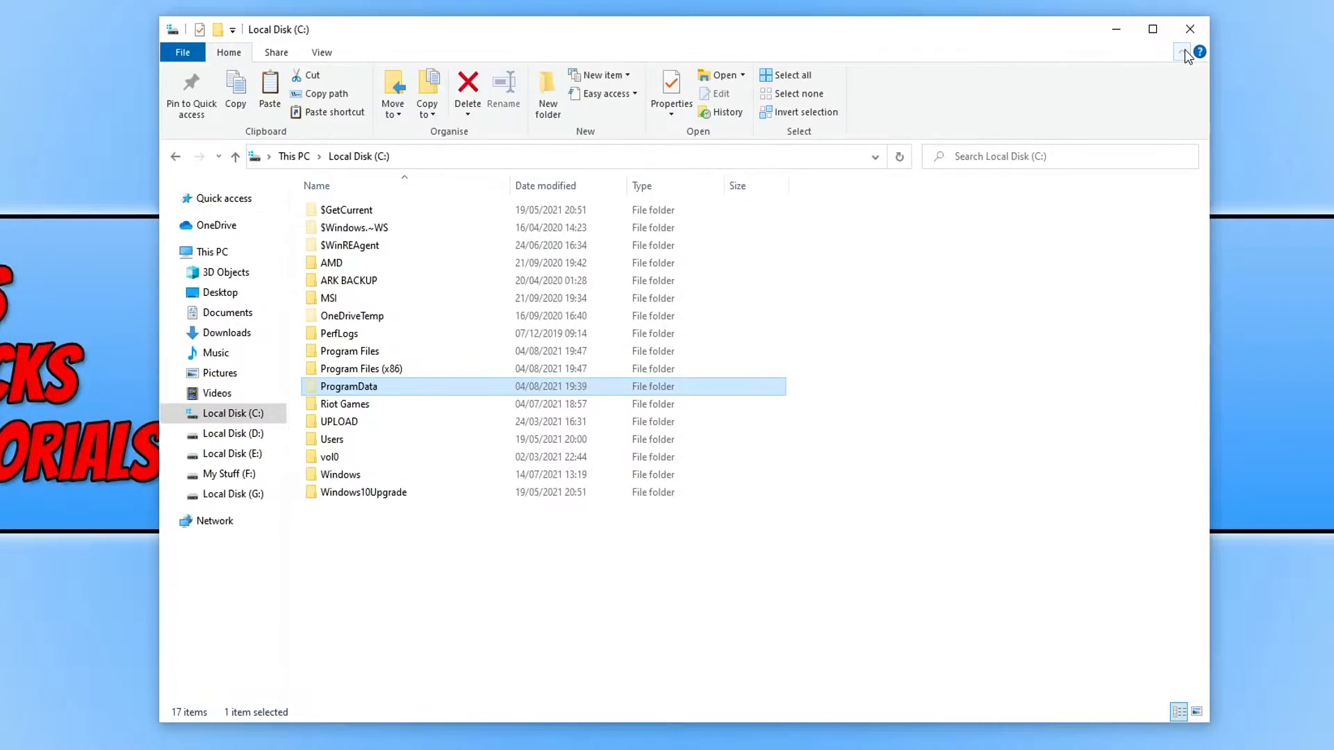
click(321, 52)
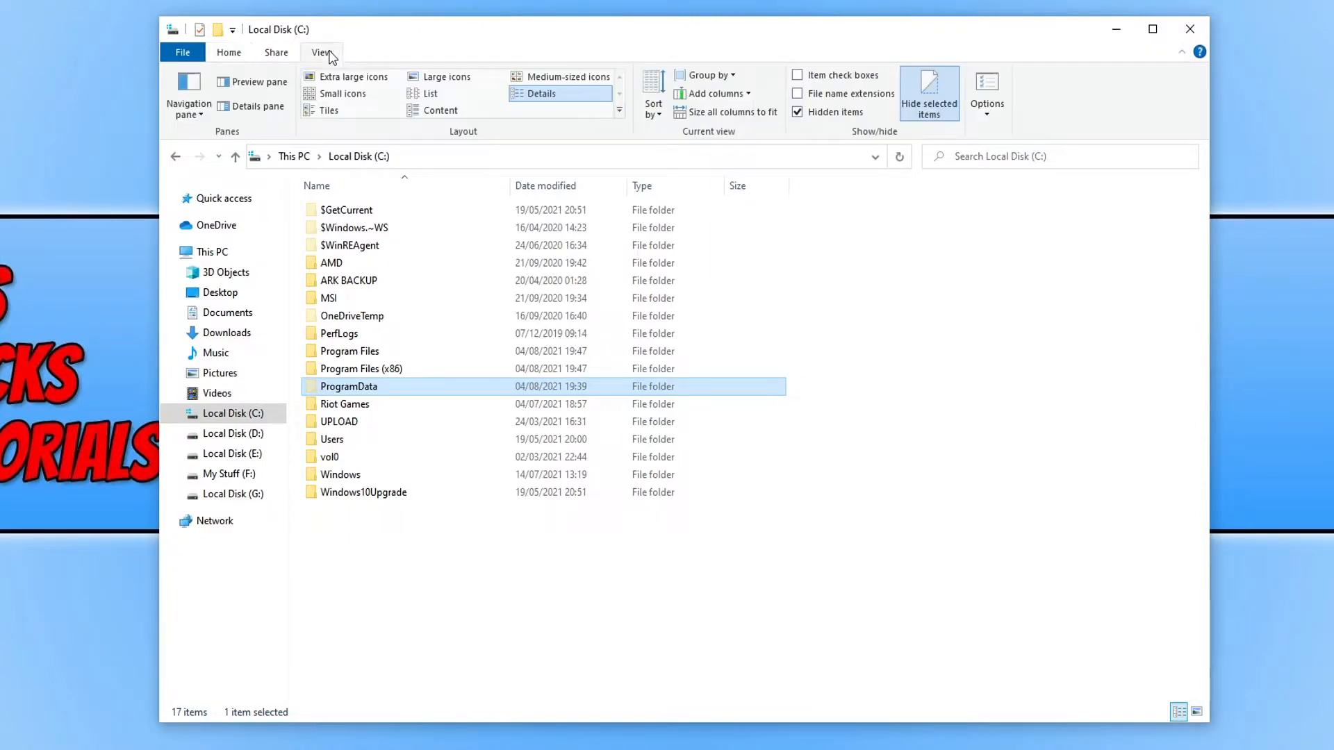
mouse_move(811, 120)
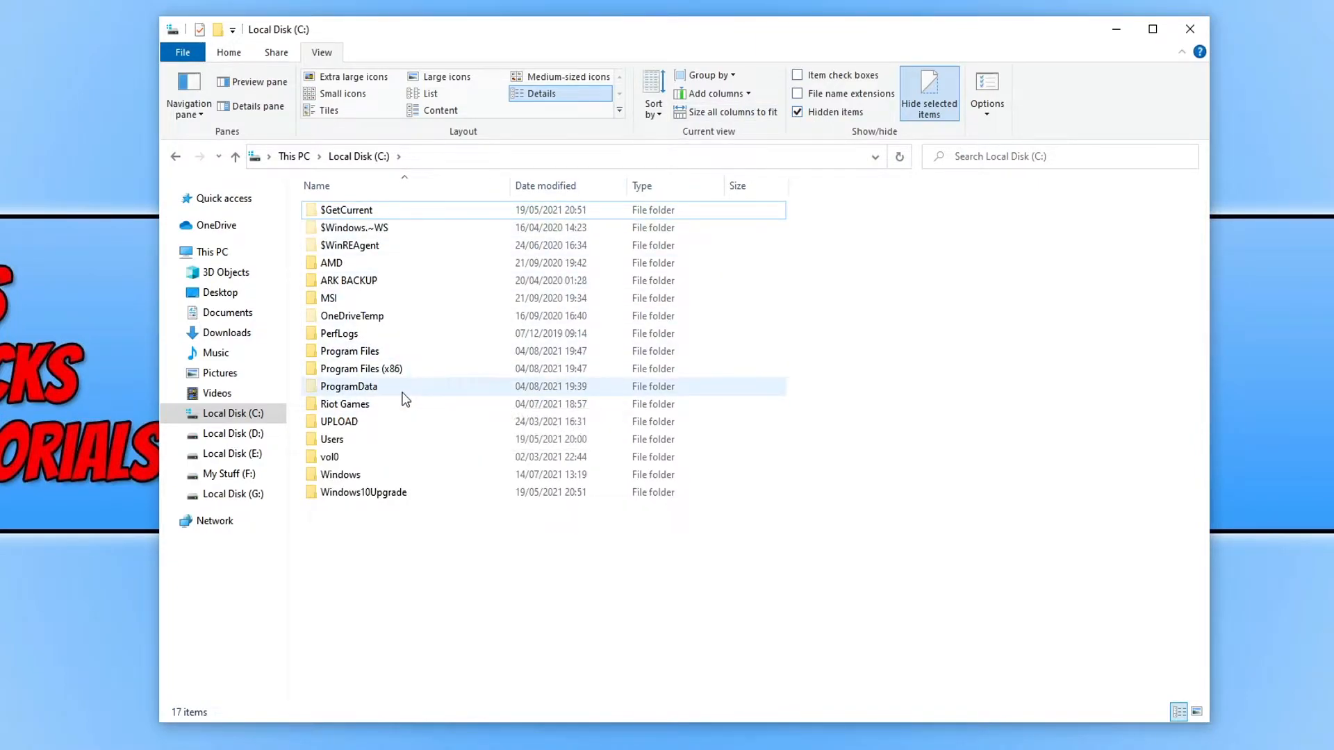
mouse_move(418, 384)
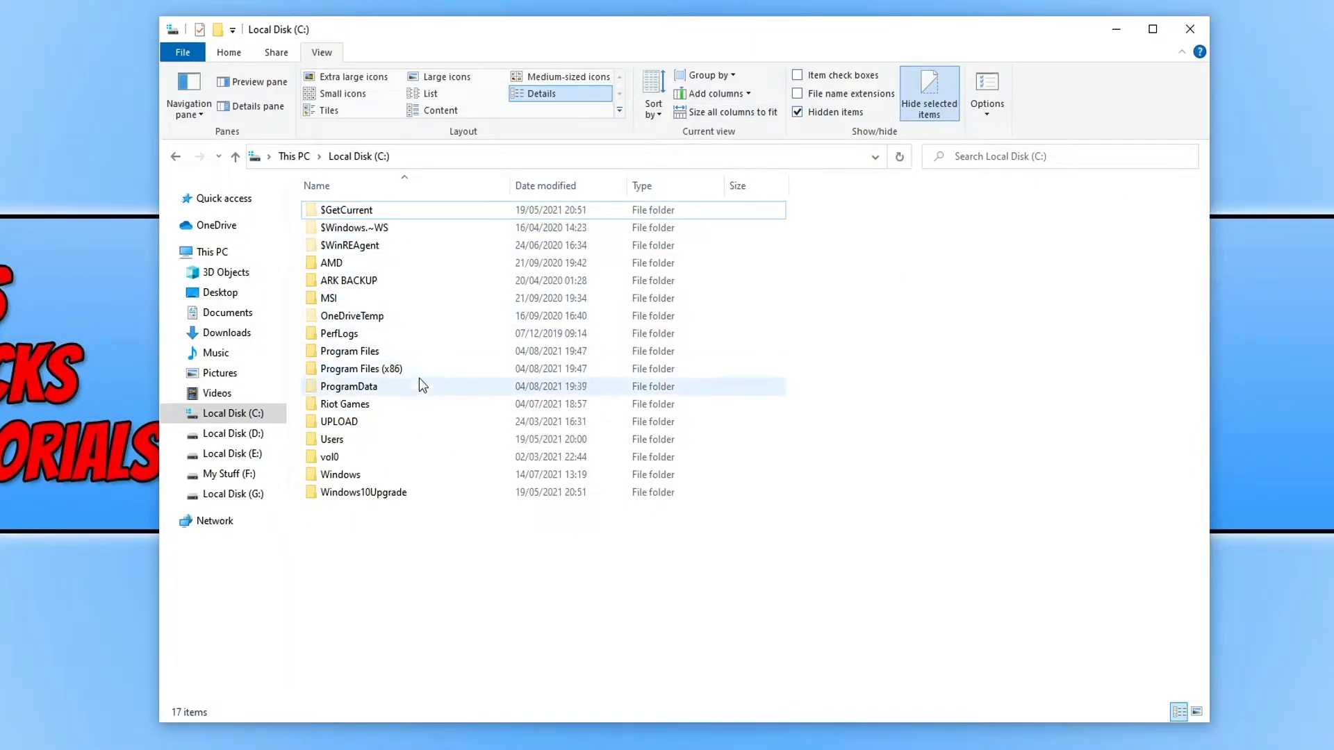
- Browse into ProgramData\Microsoft\Windows\Start Menu
double_click(347, 387)
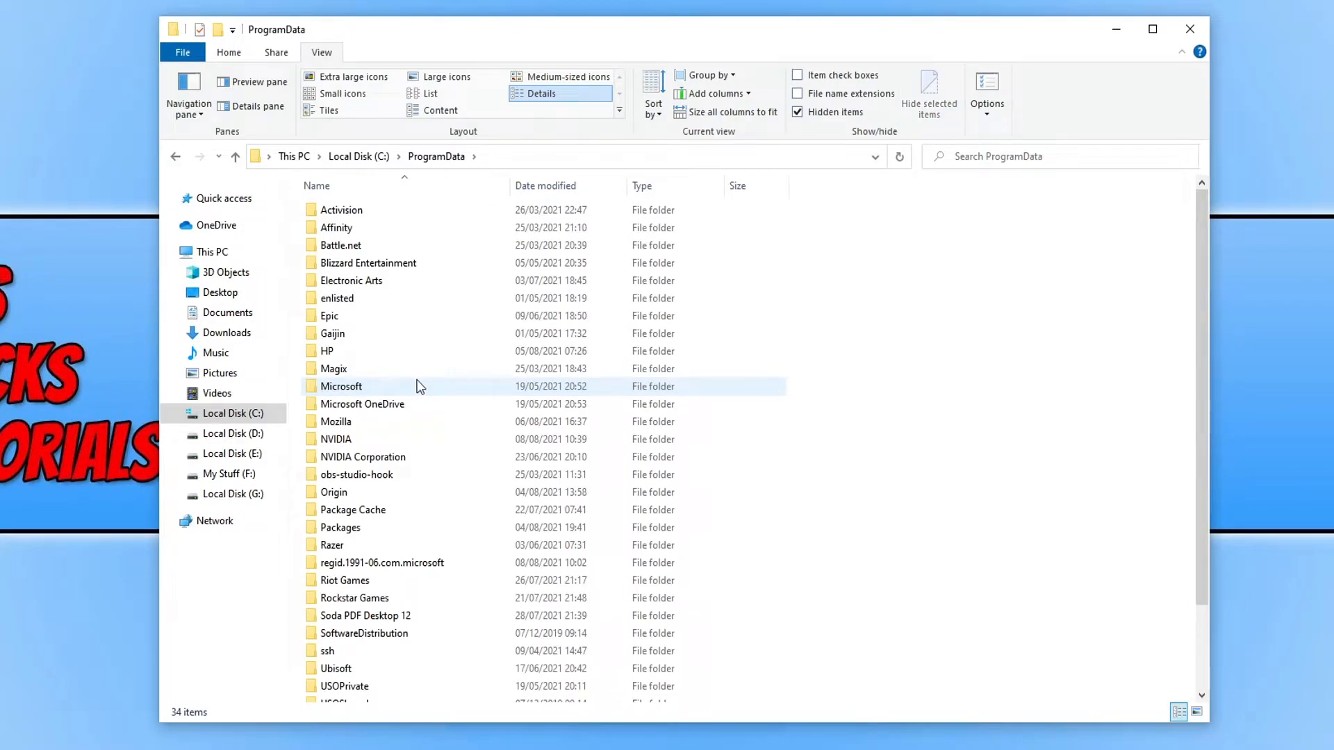
mouse_move(426, 392)
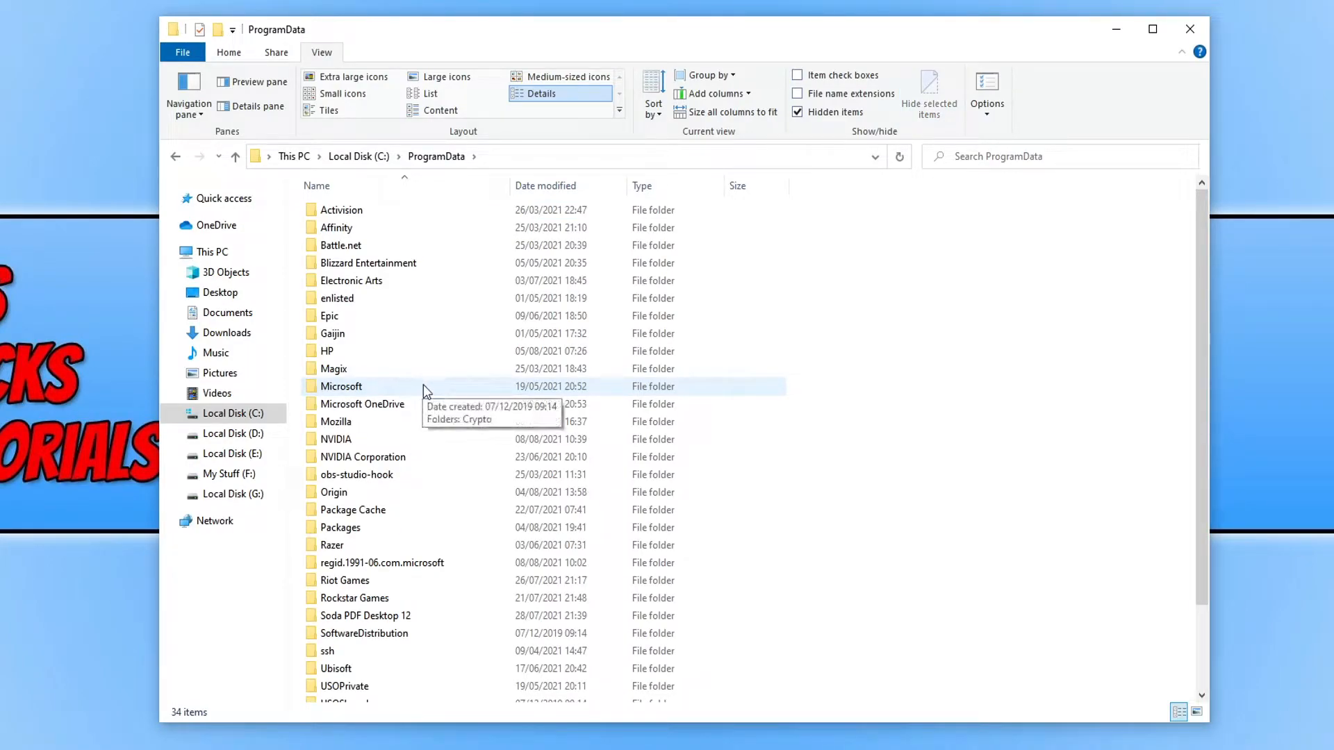
click(341, 386)
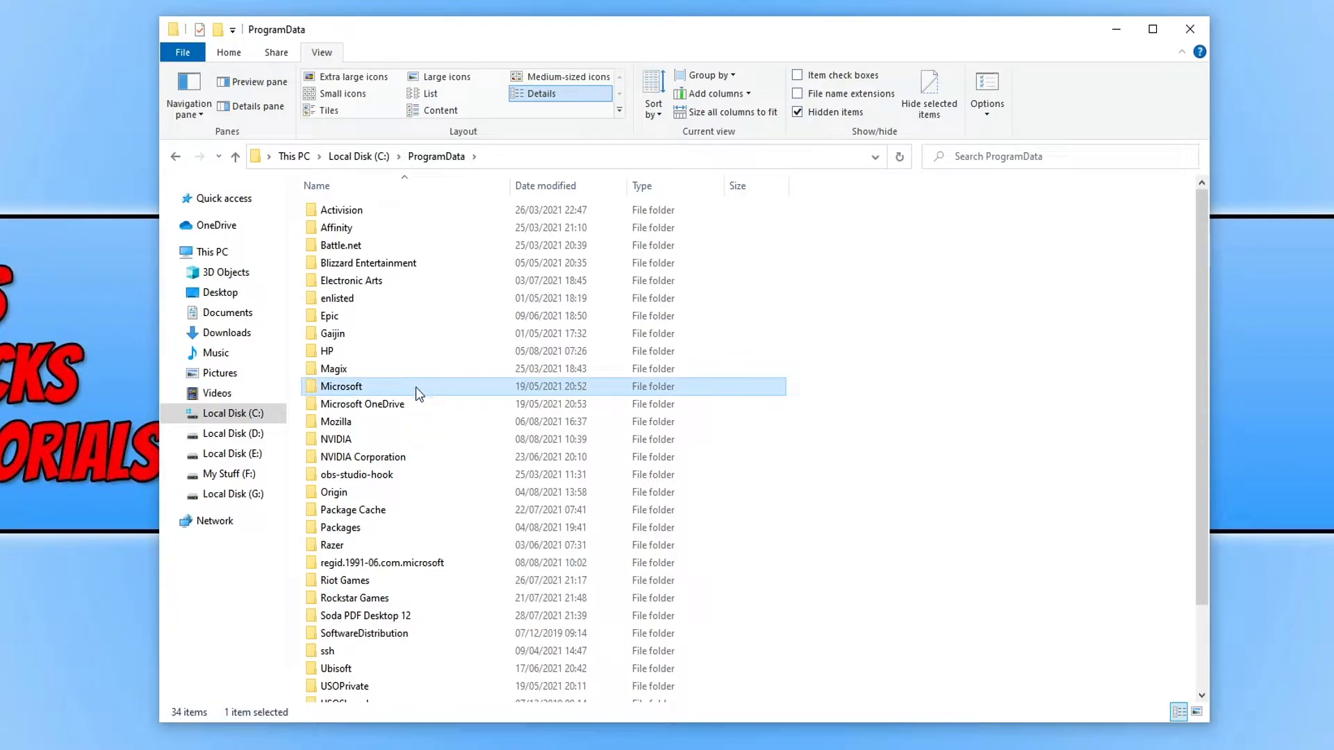
double_click(342, 386)
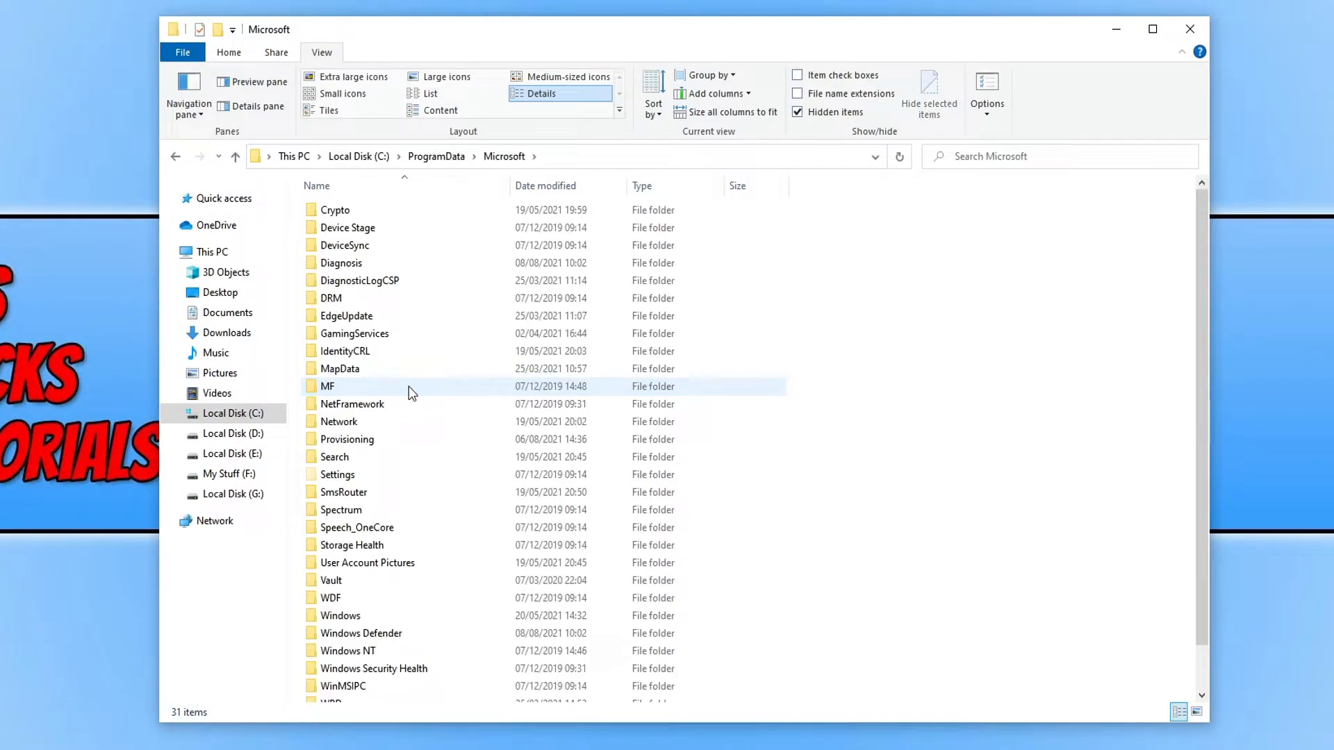
mouse_move(412, 392)
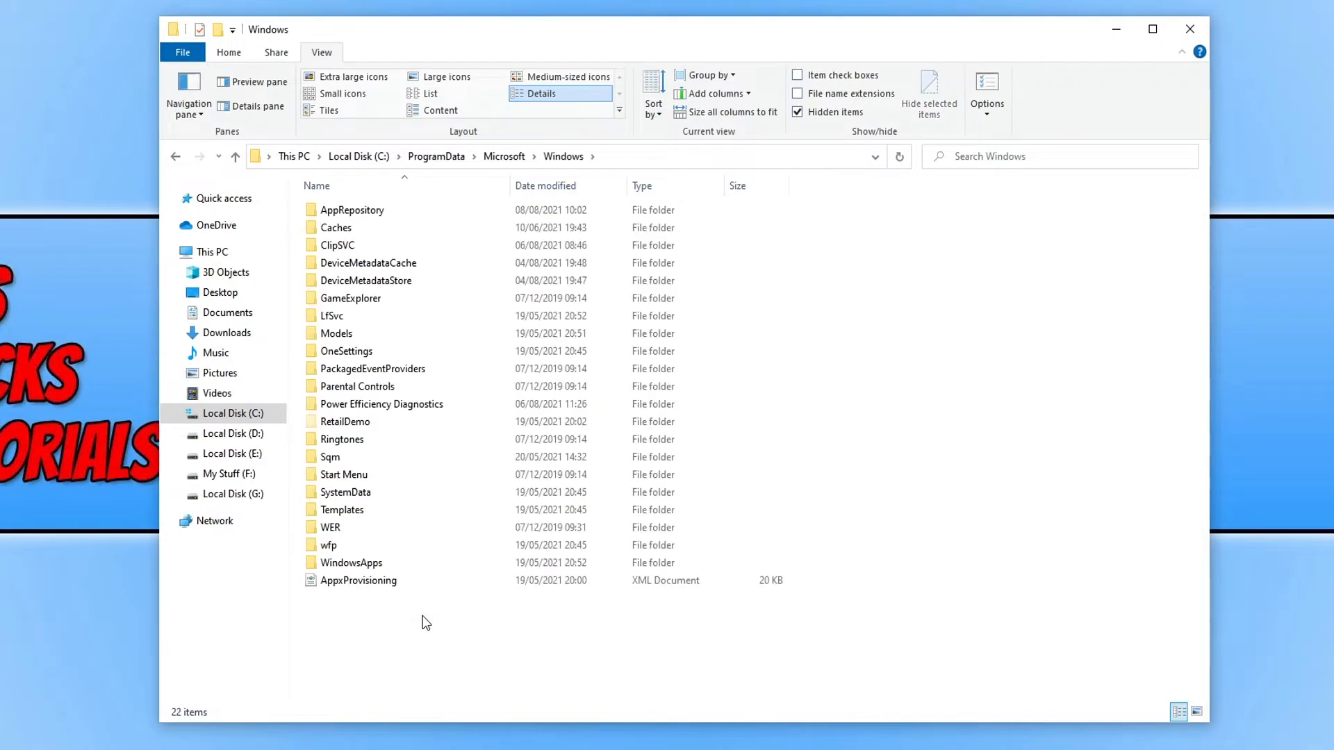
double_click(344, 474)
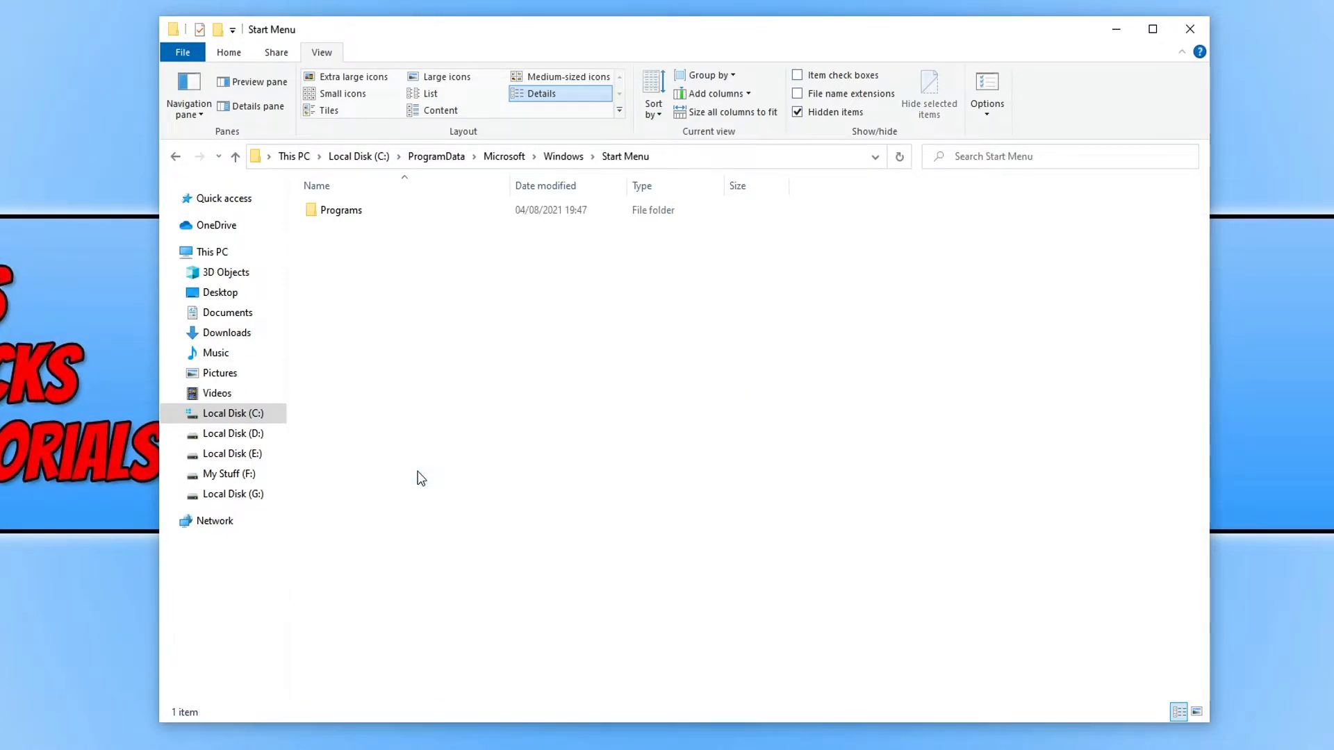
- Continue into Programs and enter its Start-up folder
double_click(342, 210)
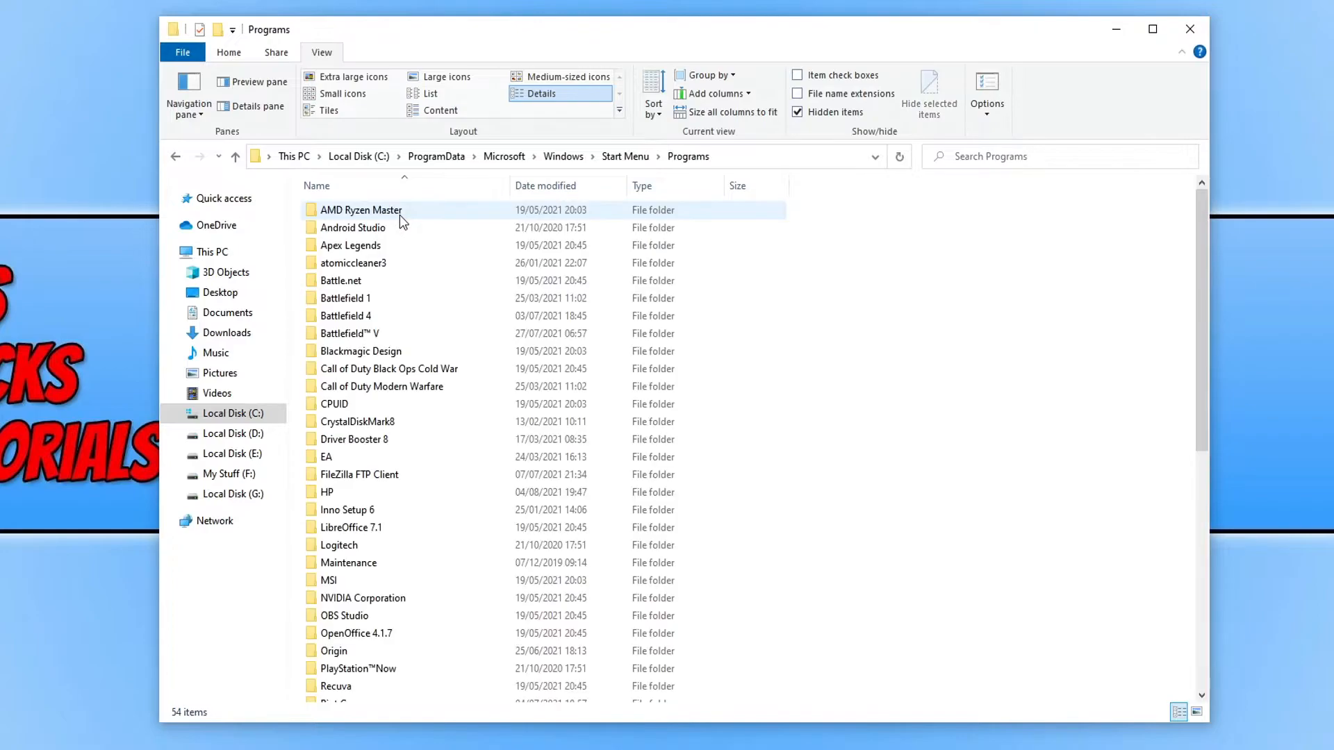
scroll(down, 3)
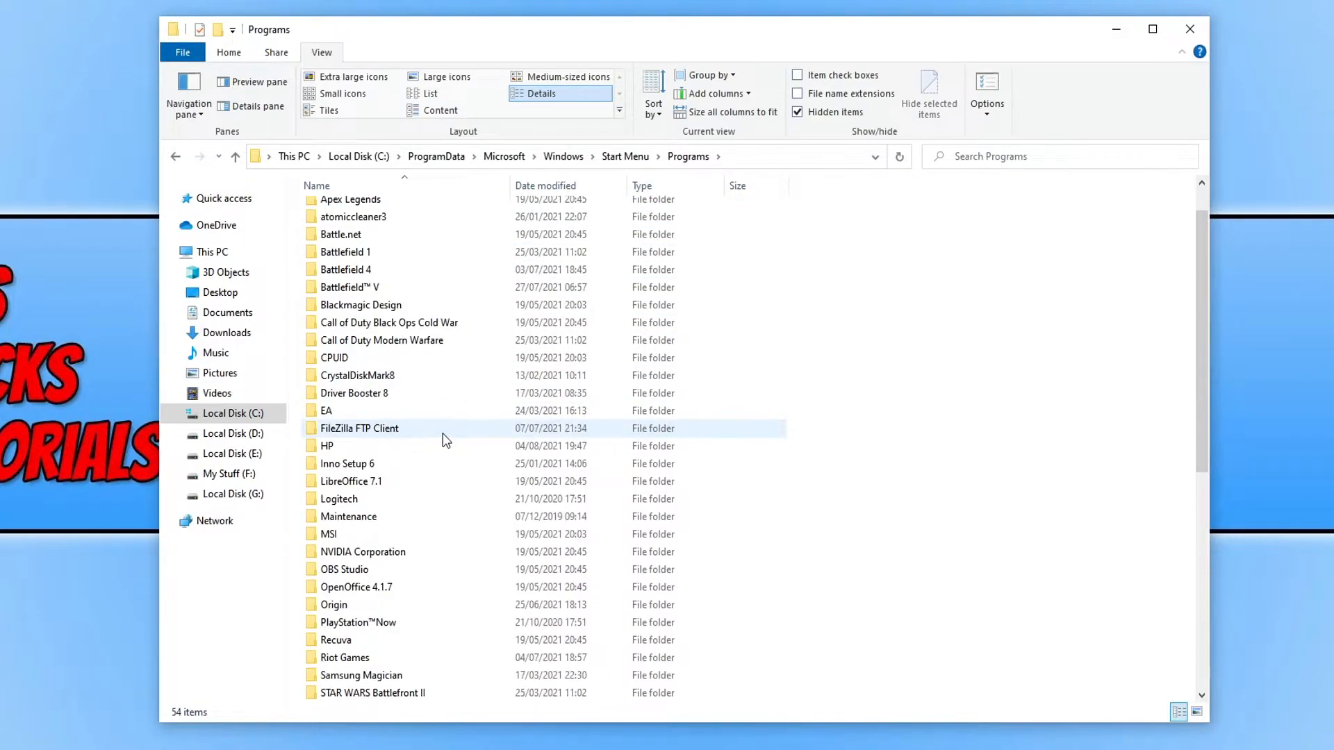
scroll(down, 3)
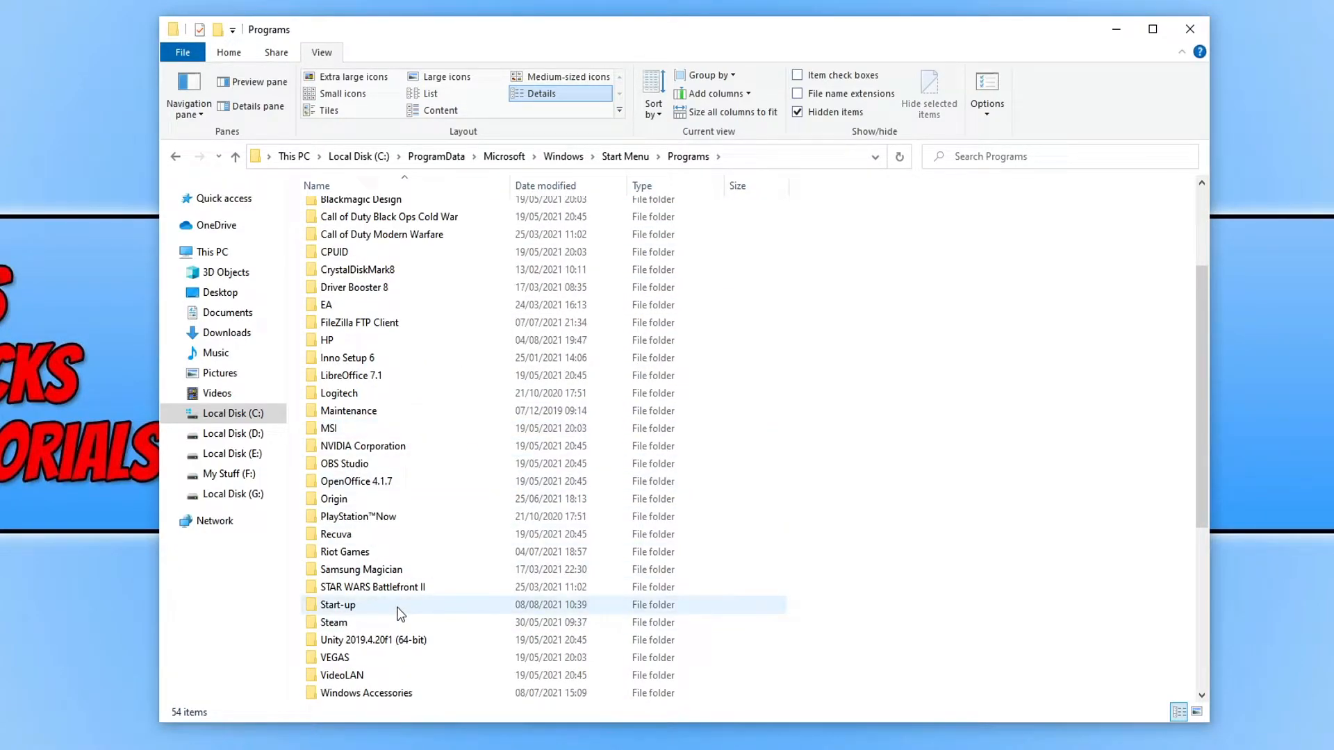
double_click(338, 605)
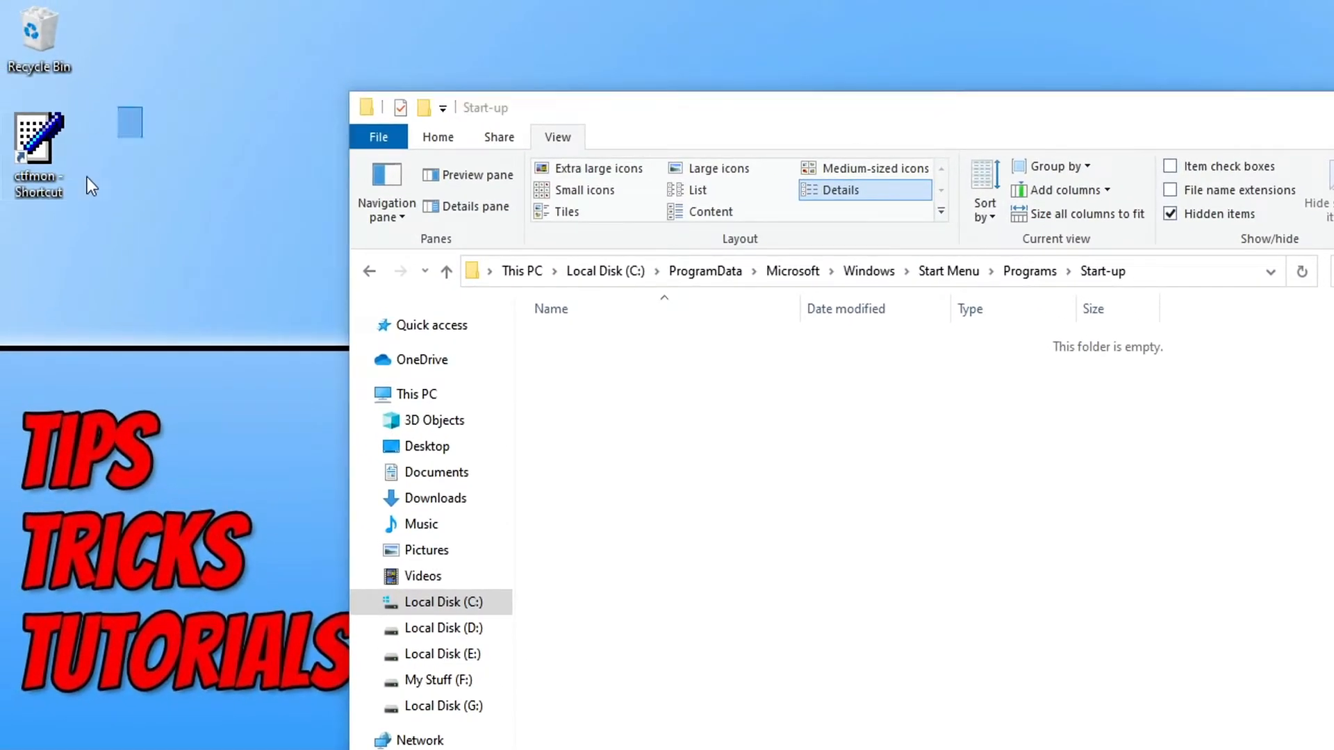
- Cut the ctfmon shortcut from the desktop and paste it into Start-up, granting administrator permission
right_click(37, 153)
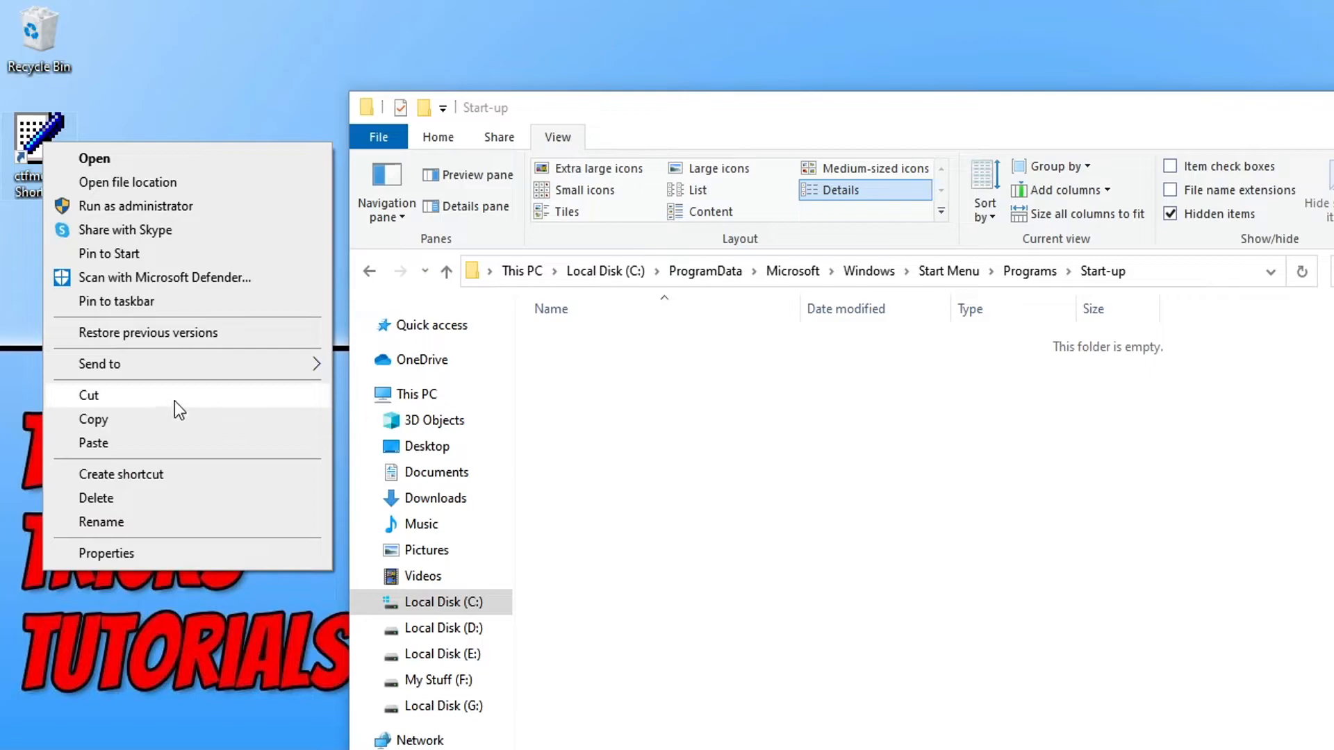
click(590, 260)
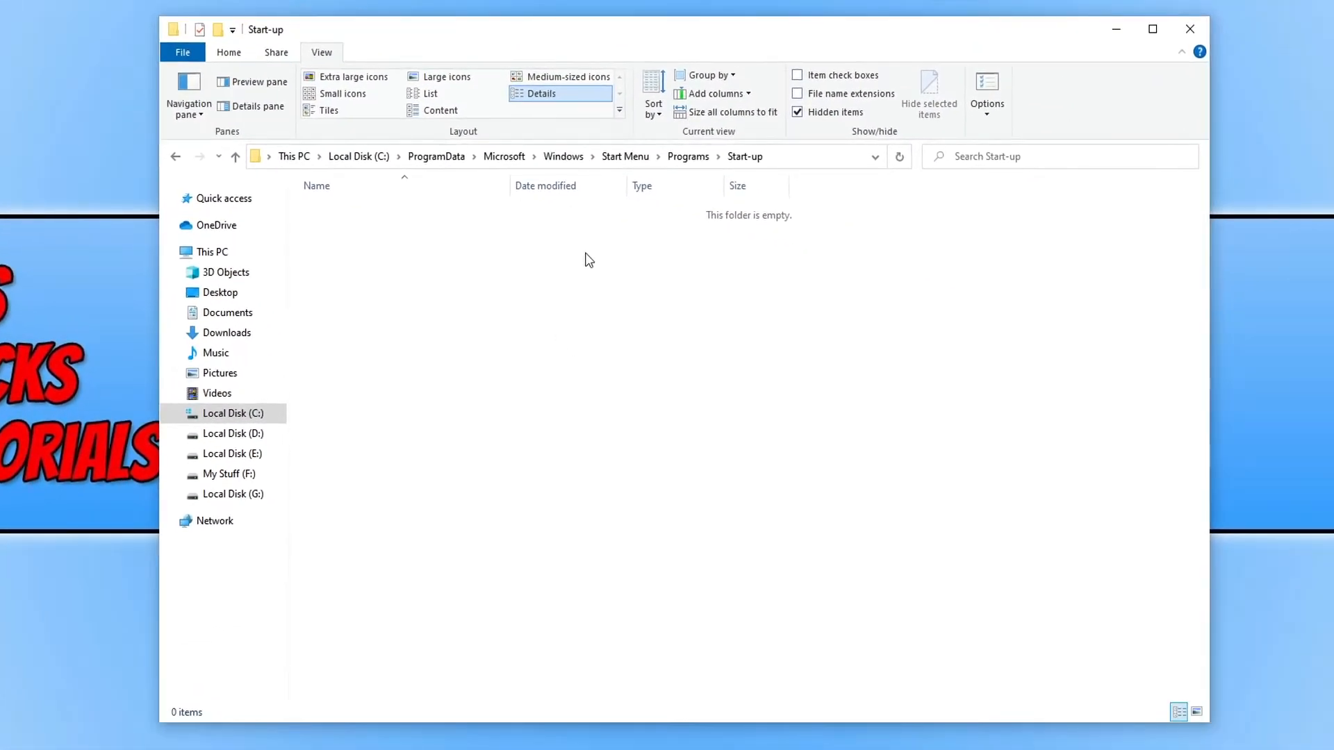
right_click(586, 260)
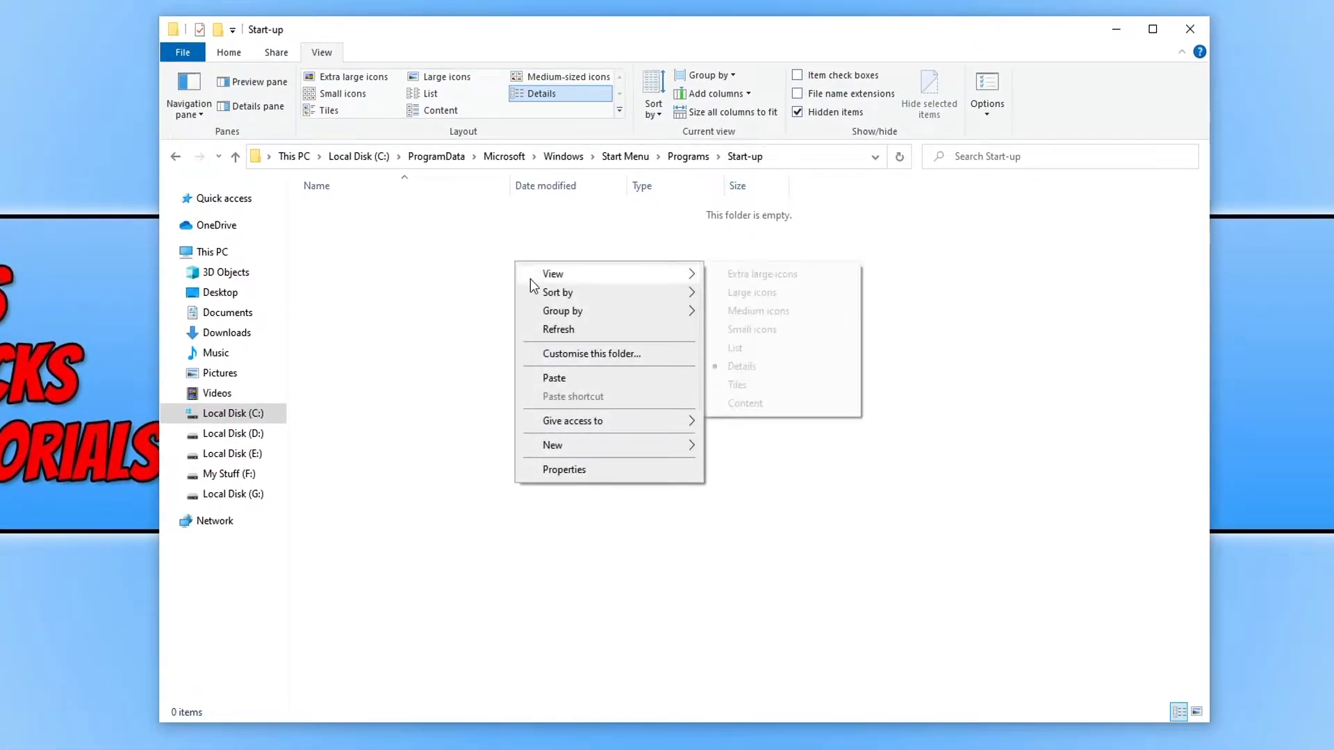
click(555, 378)
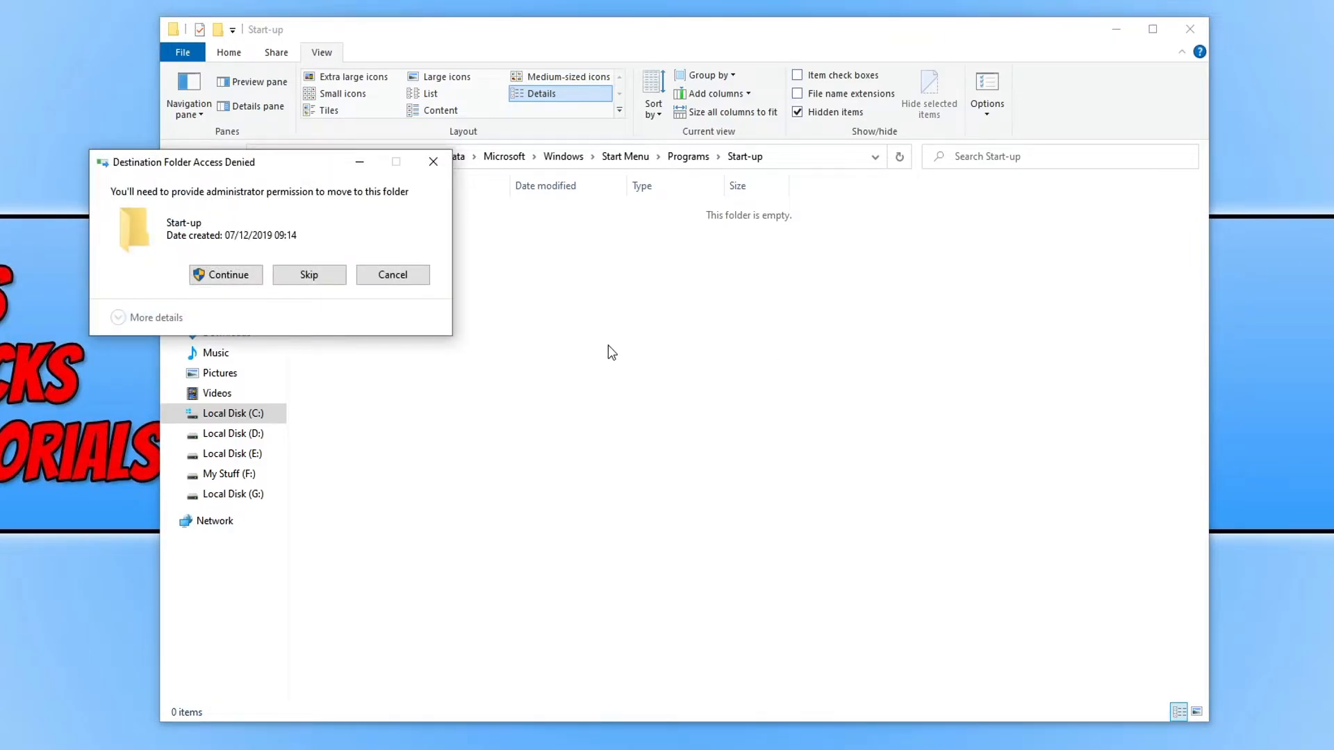
click(225, 273)
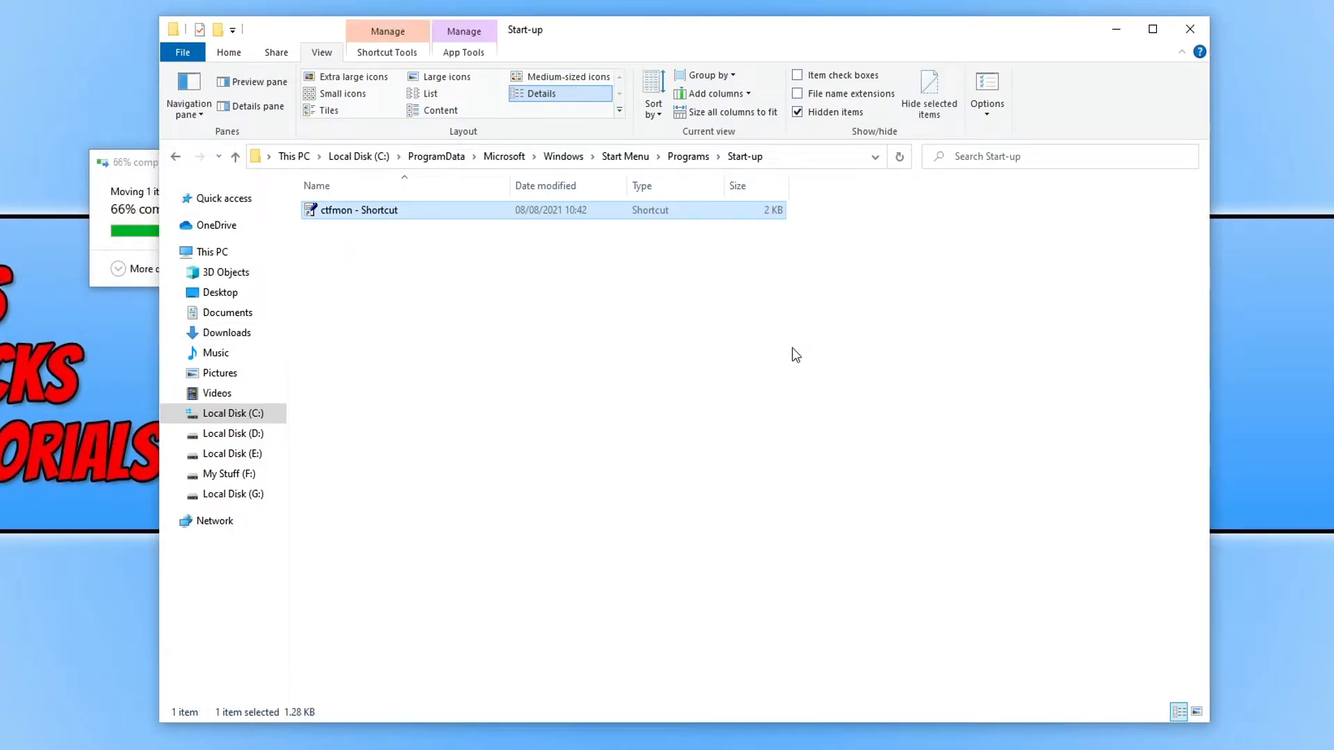
click(800, 353)
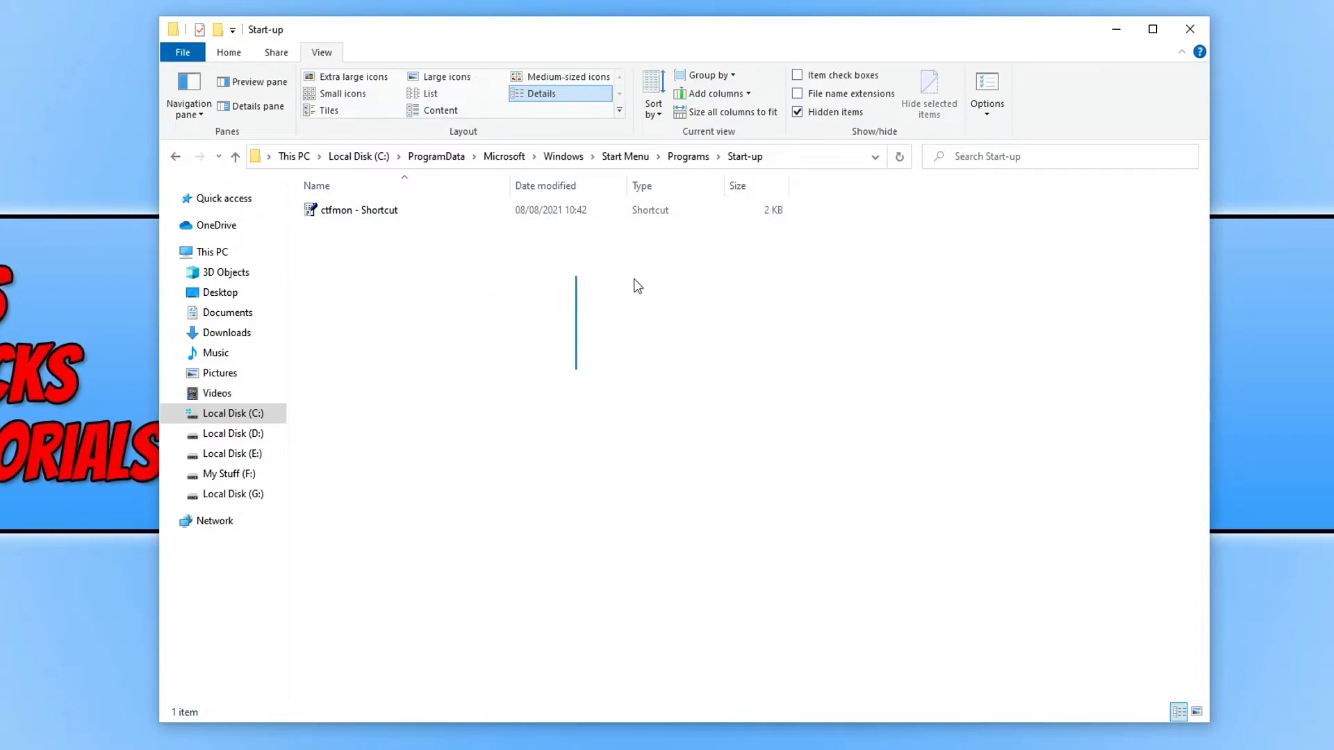
mouse_move(565, 403)
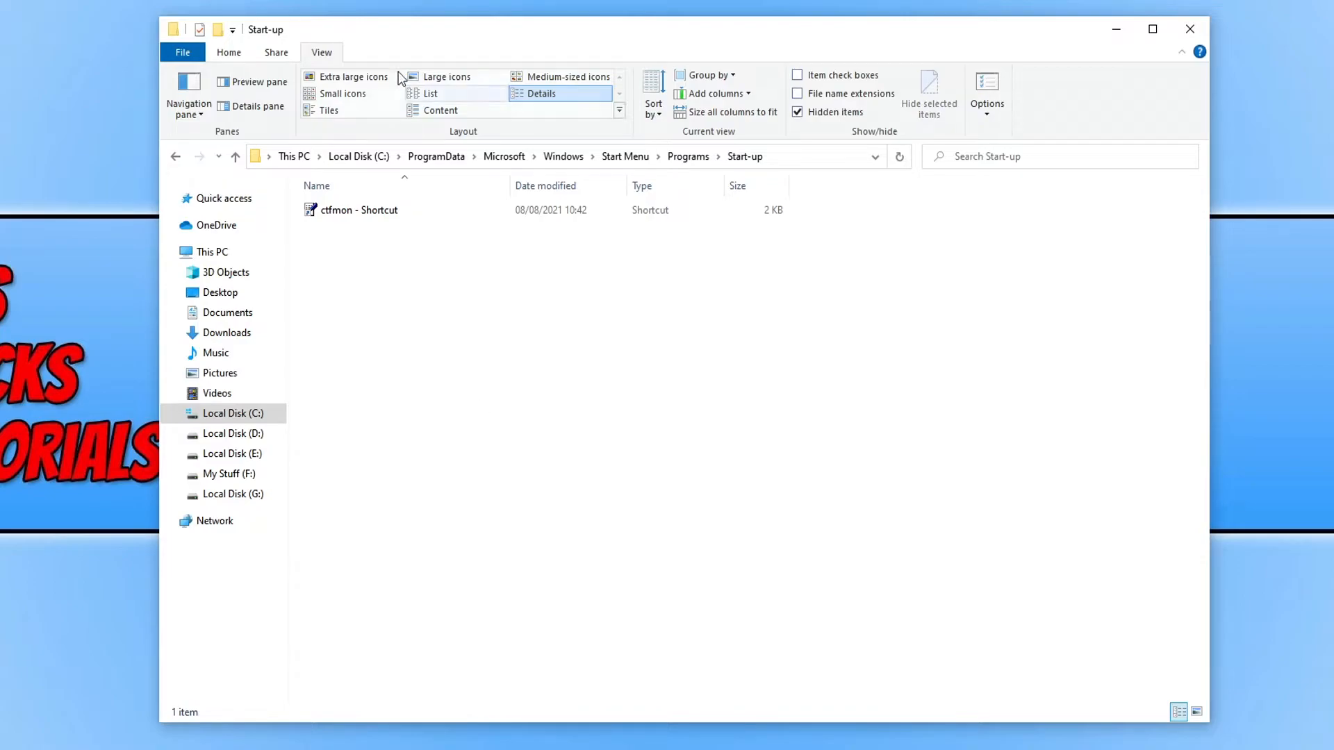
mouse_move(596, 332)
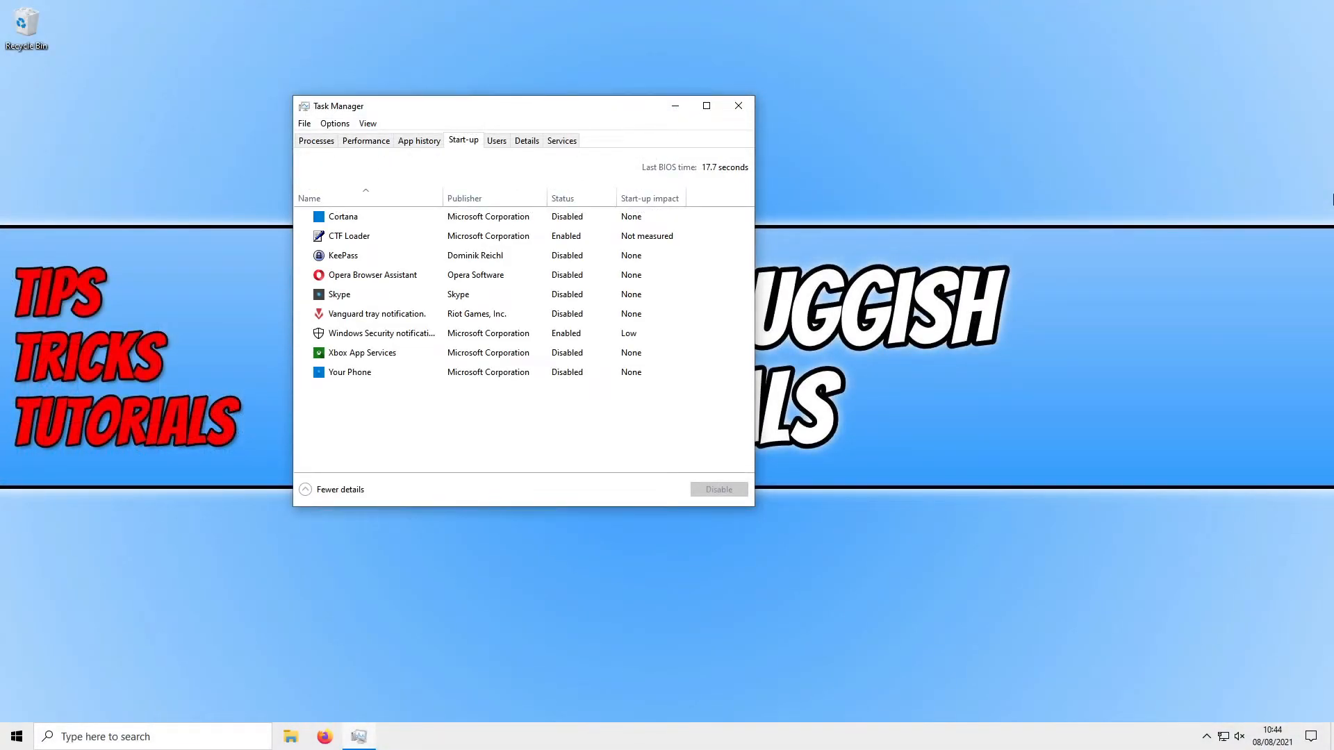
- Check CTF Loader shows Enabled on Task Manager's Start-up tab, then bring up the Start menu
click(349, 236)
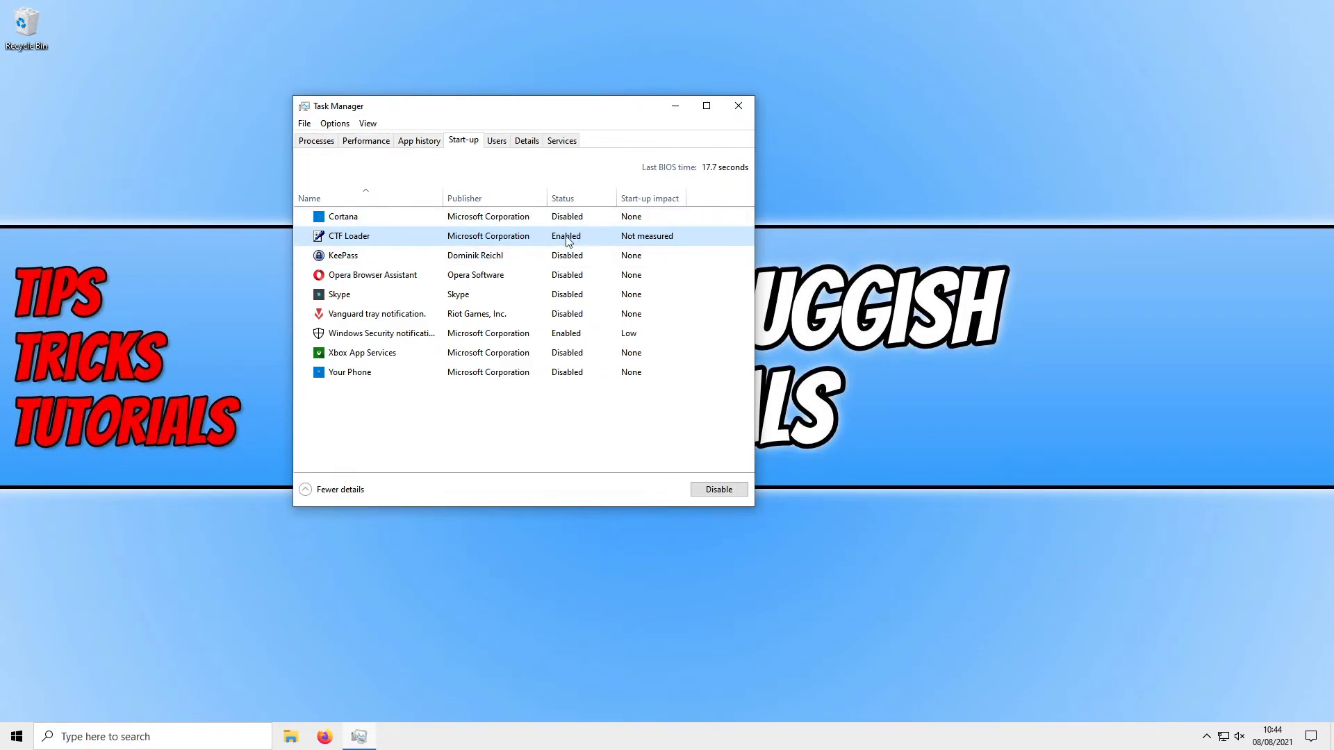
mouse_move(618, 240)
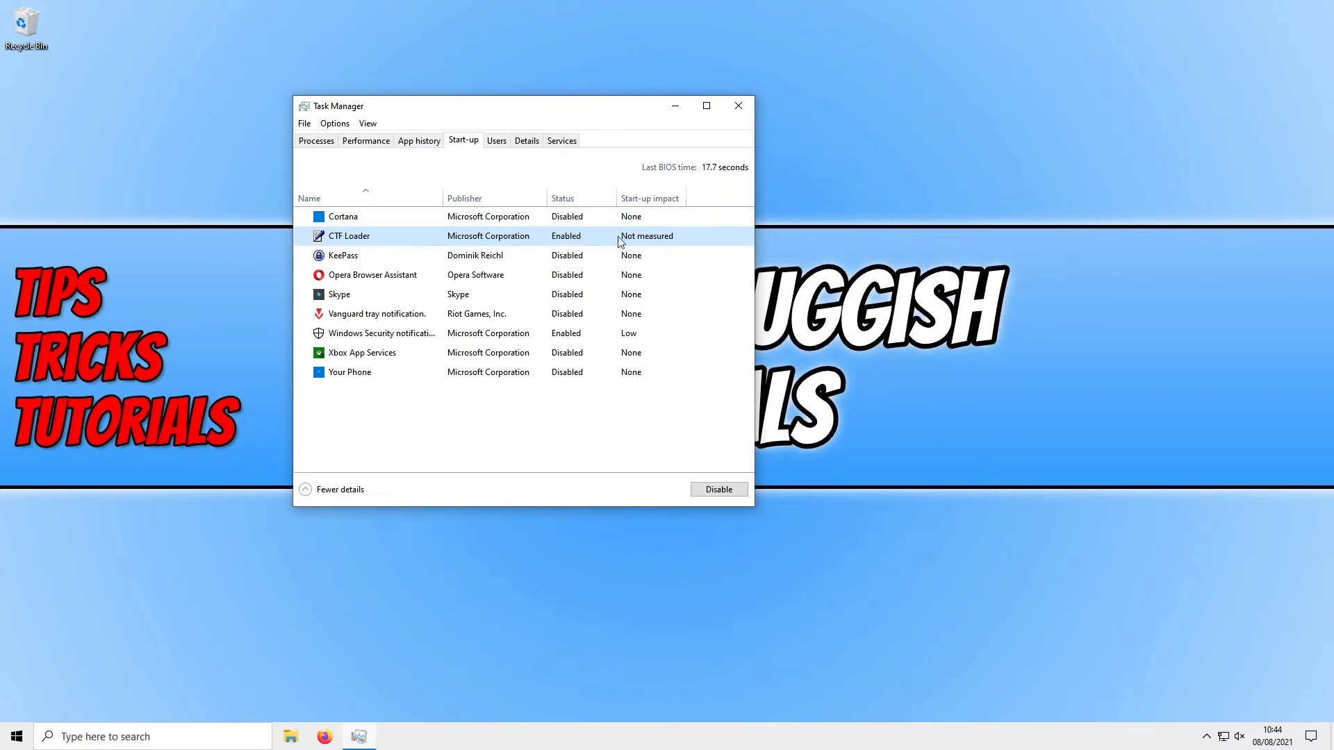
click(15, 737)
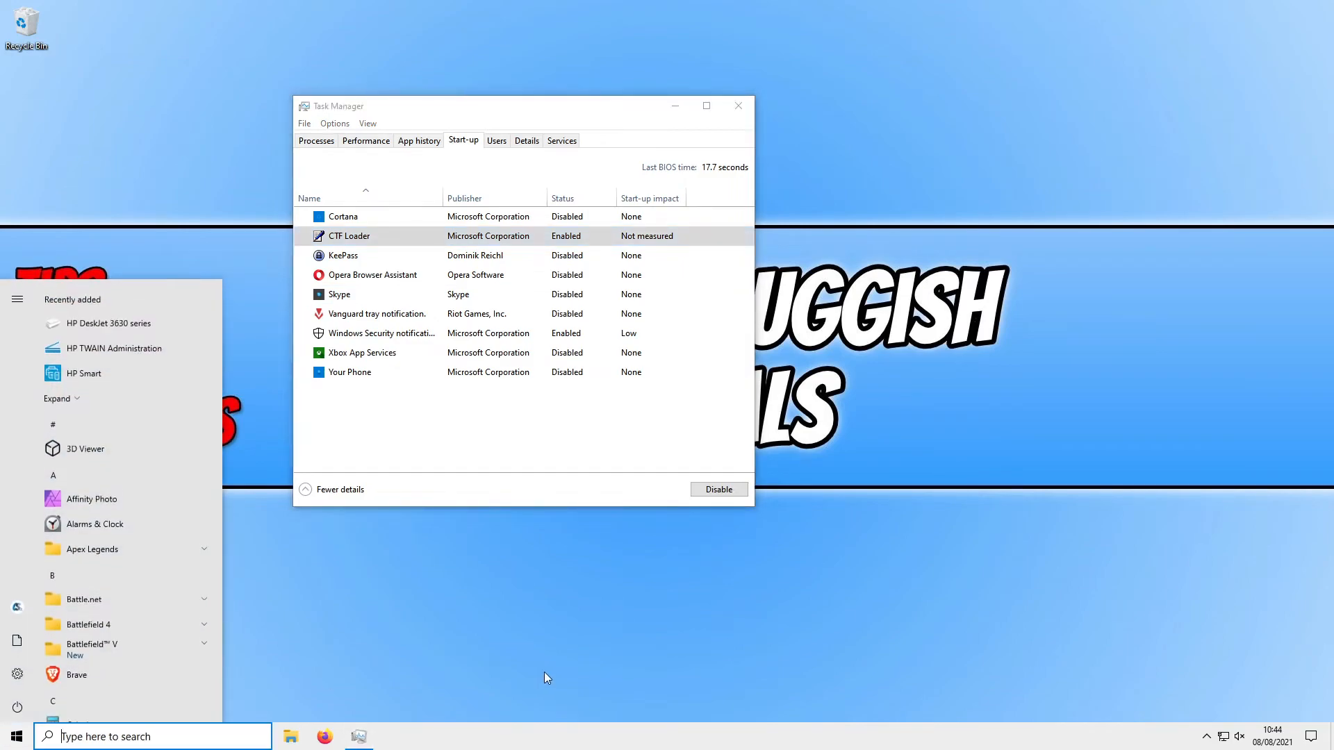
- Search 'test' in the Start menu and see Network status returned as the best match
text(test)
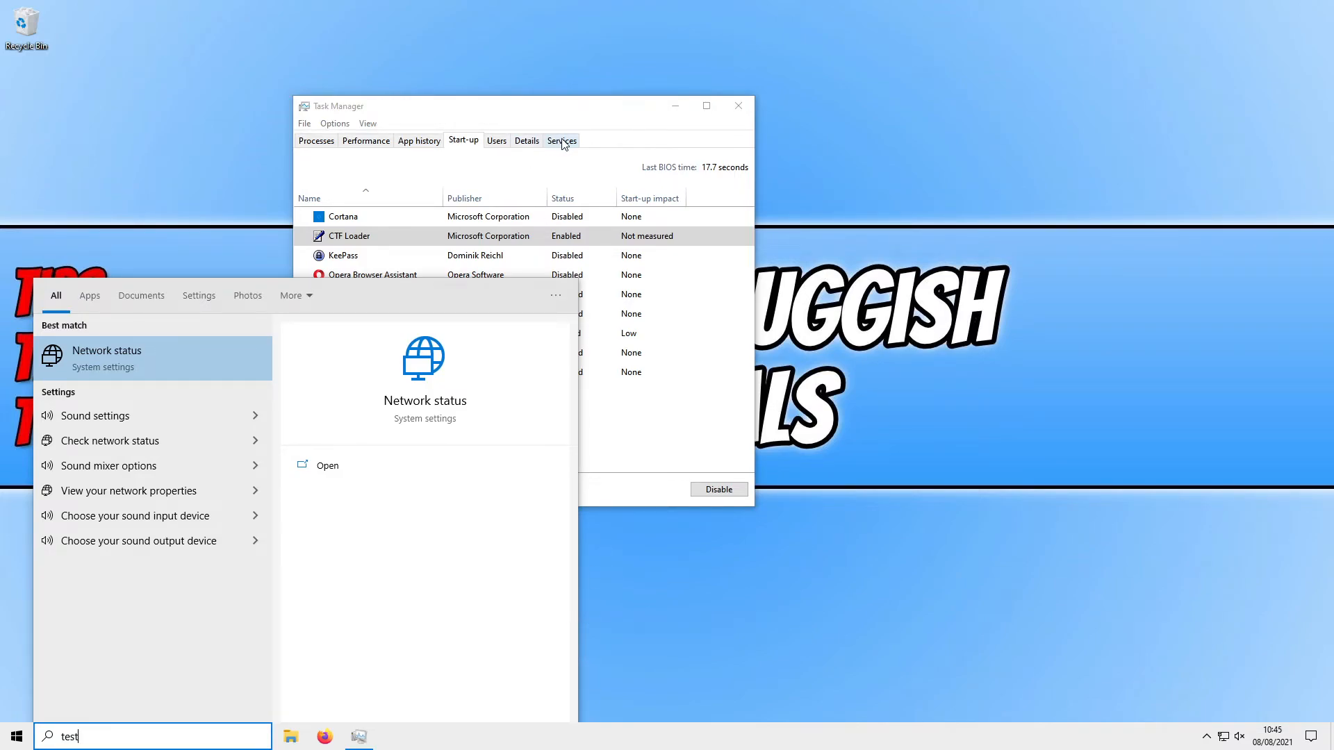
- From Task Manager's Services tab reach the Services console, view Time Broker's properties, and repeat the 'test' search
click(560, 140)
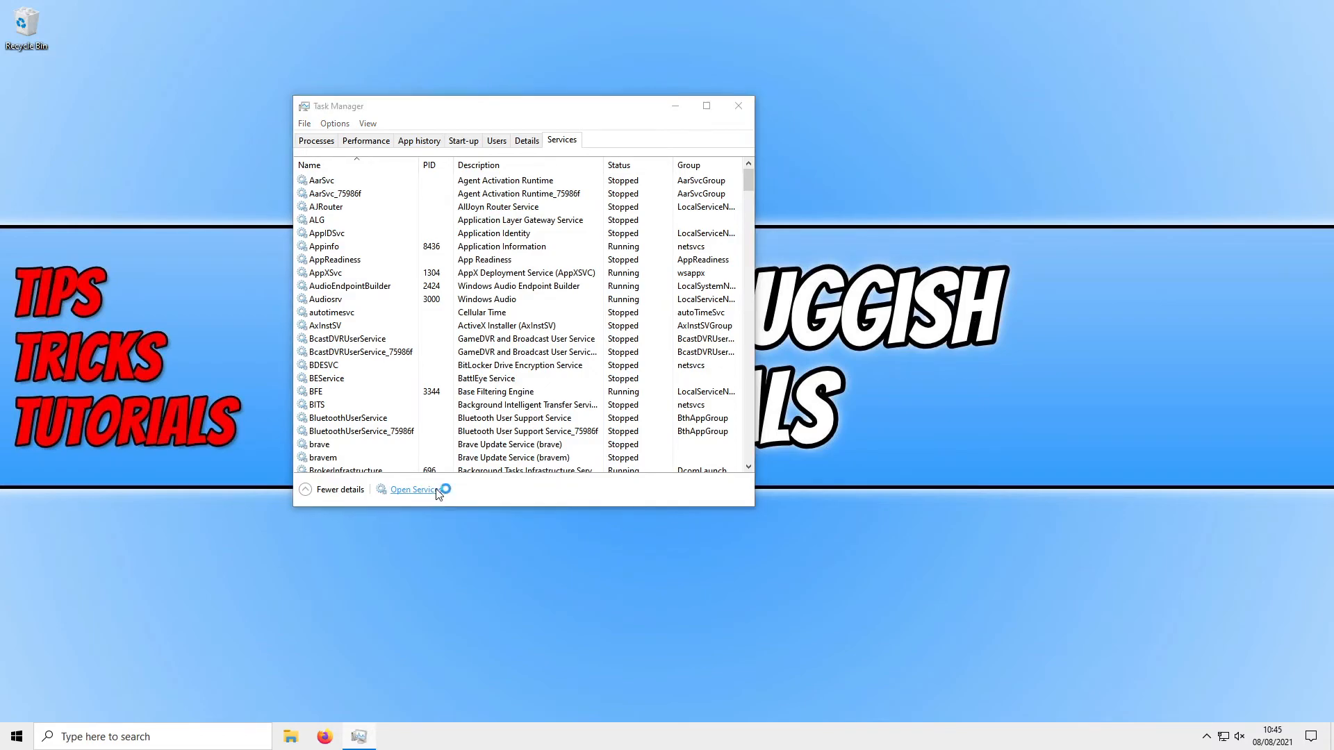
click(415, 489)
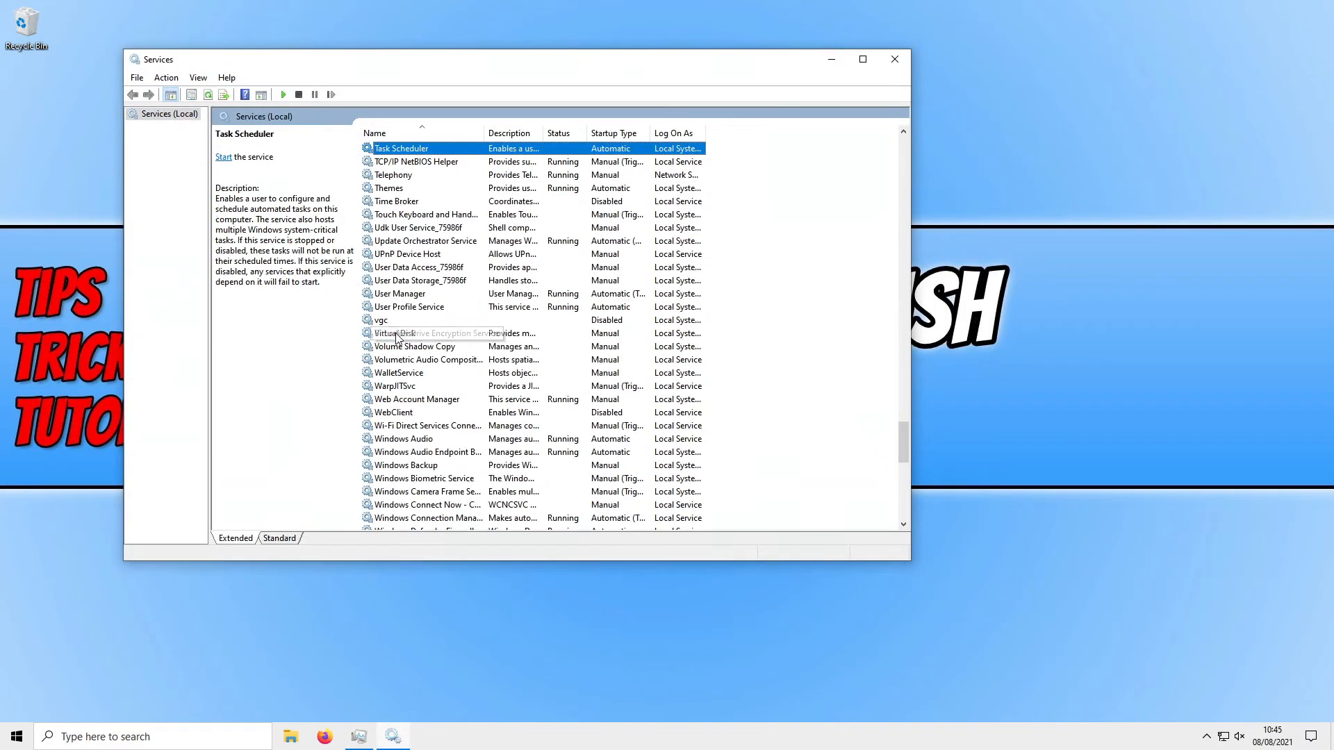
double_click(396, 200)
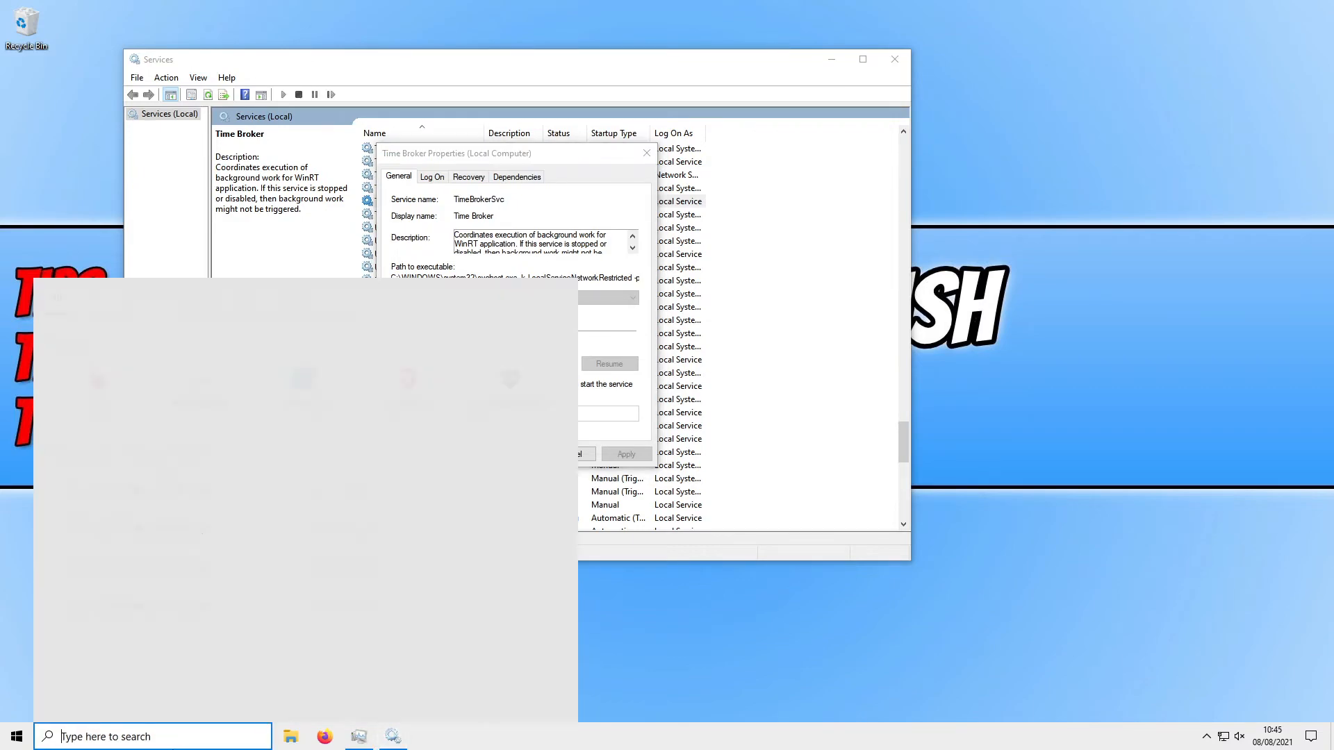
text(test)
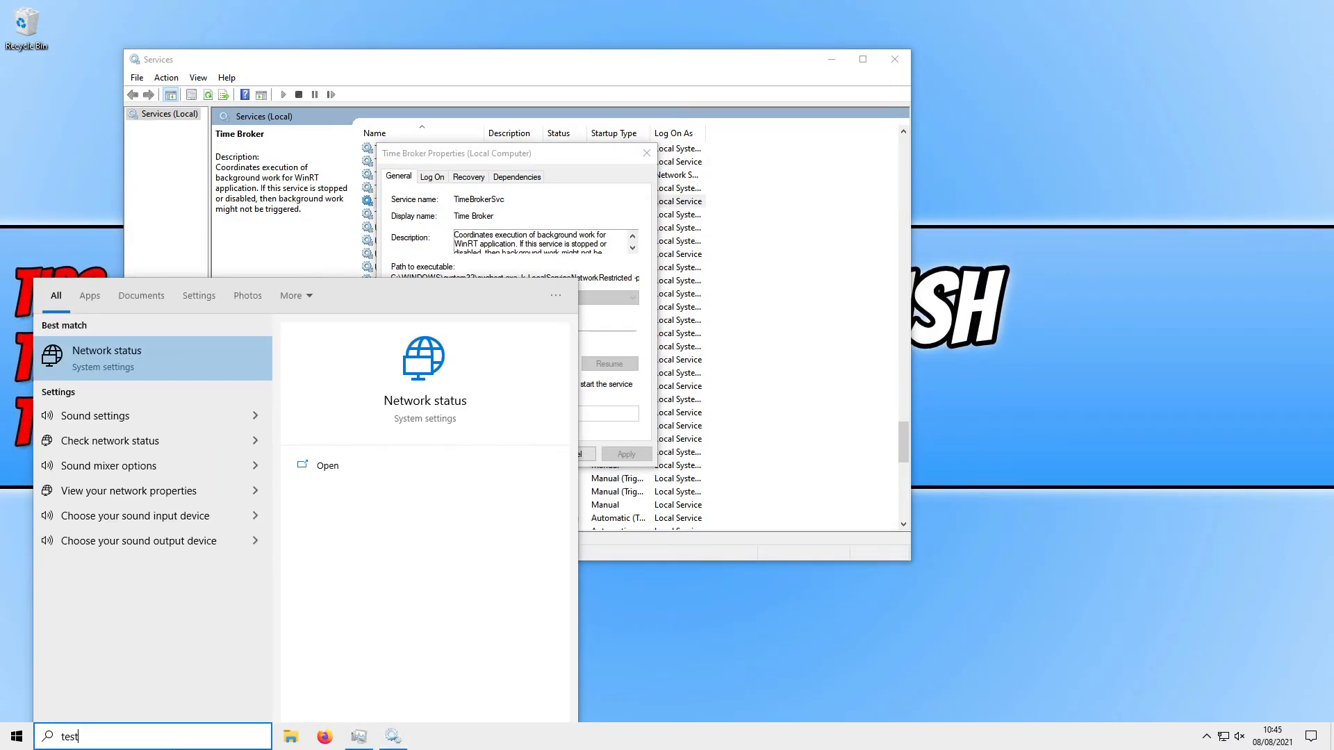